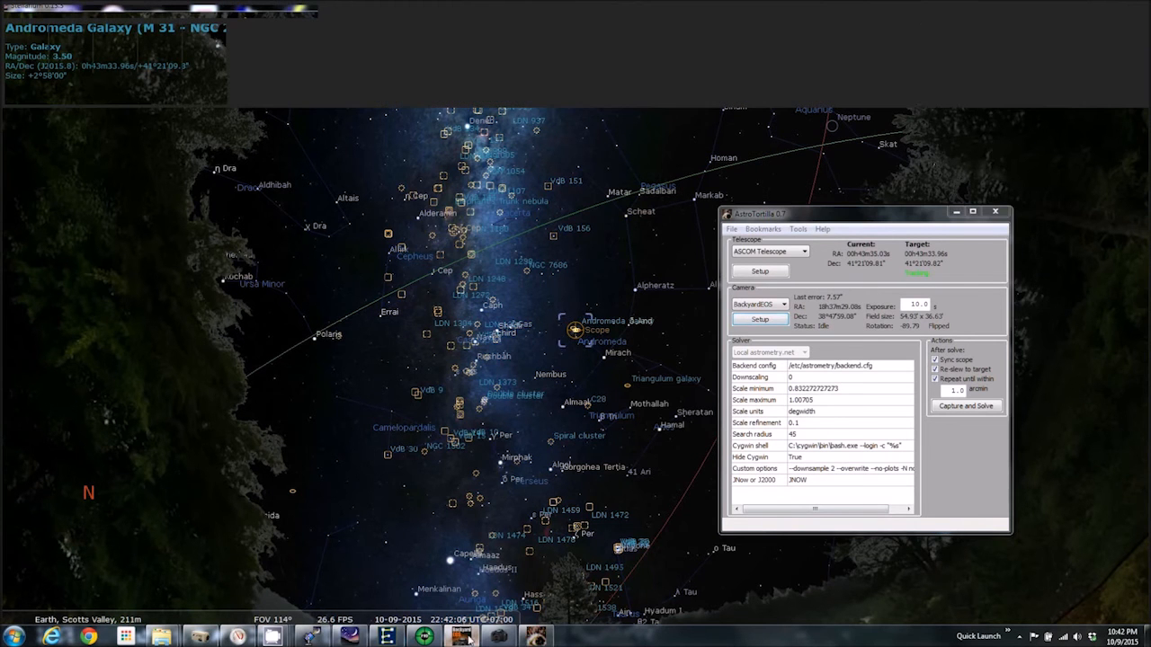
- Bring BackyardEOS forward and start AstroTortilla's capture-and-solve run on the M31 field
{"action": "left_click", "coordinate": [535, 637]}
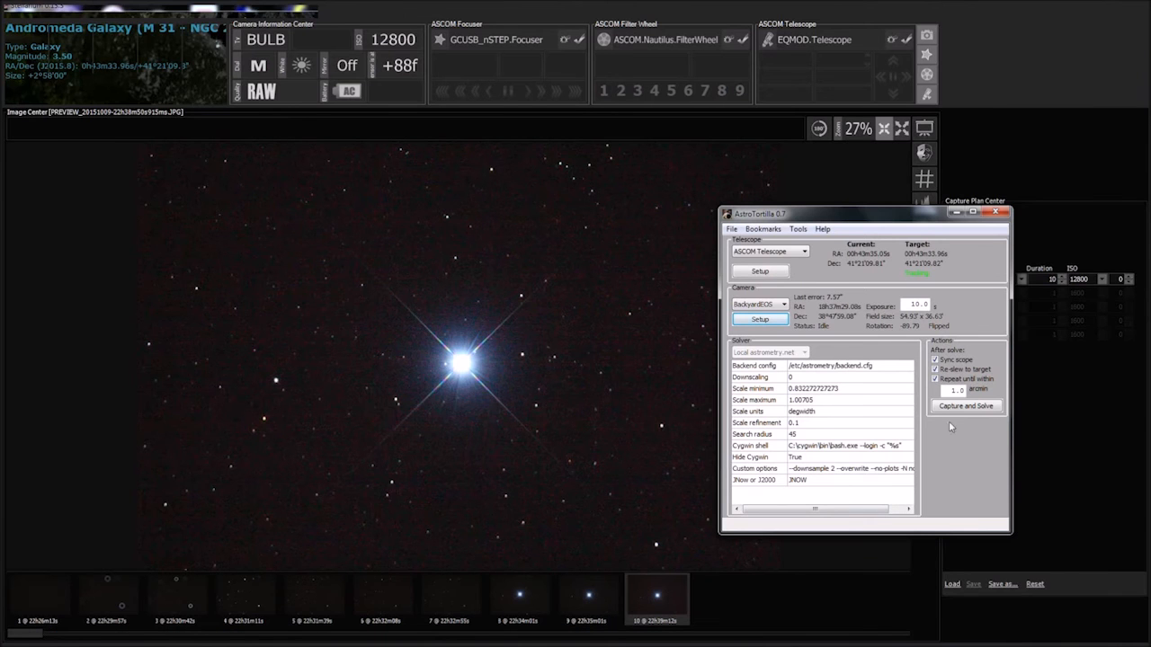
{"action": "left_click", "coordinate": [965, 406]}
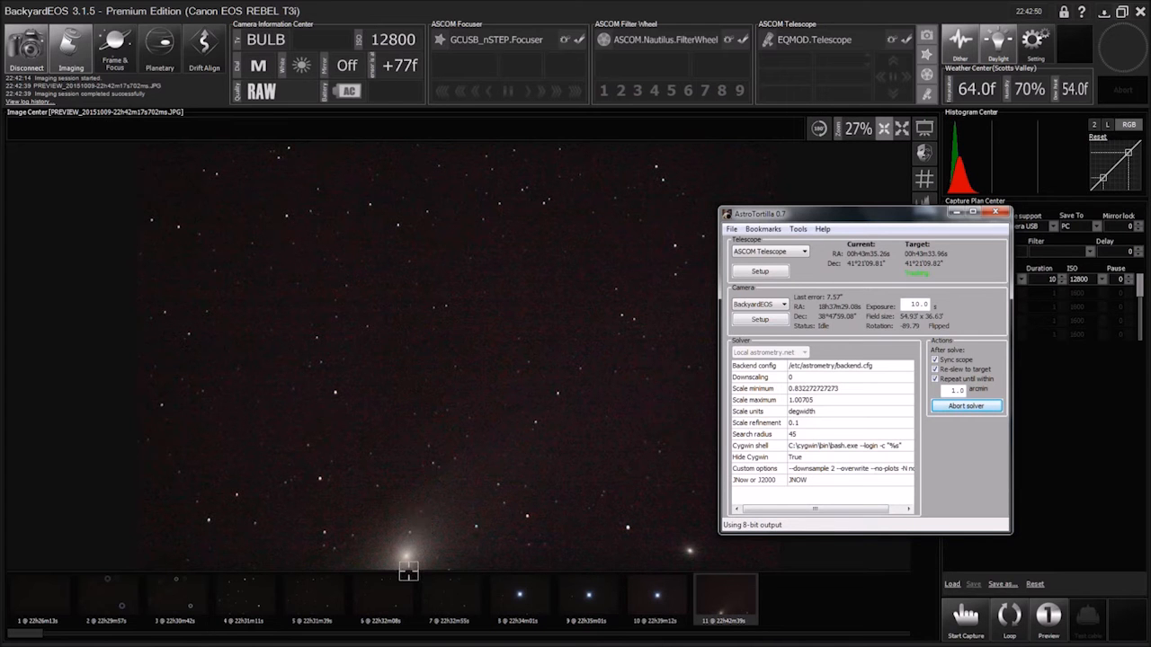
{"action": "mouse_move", "coordinate": [590, 566]}
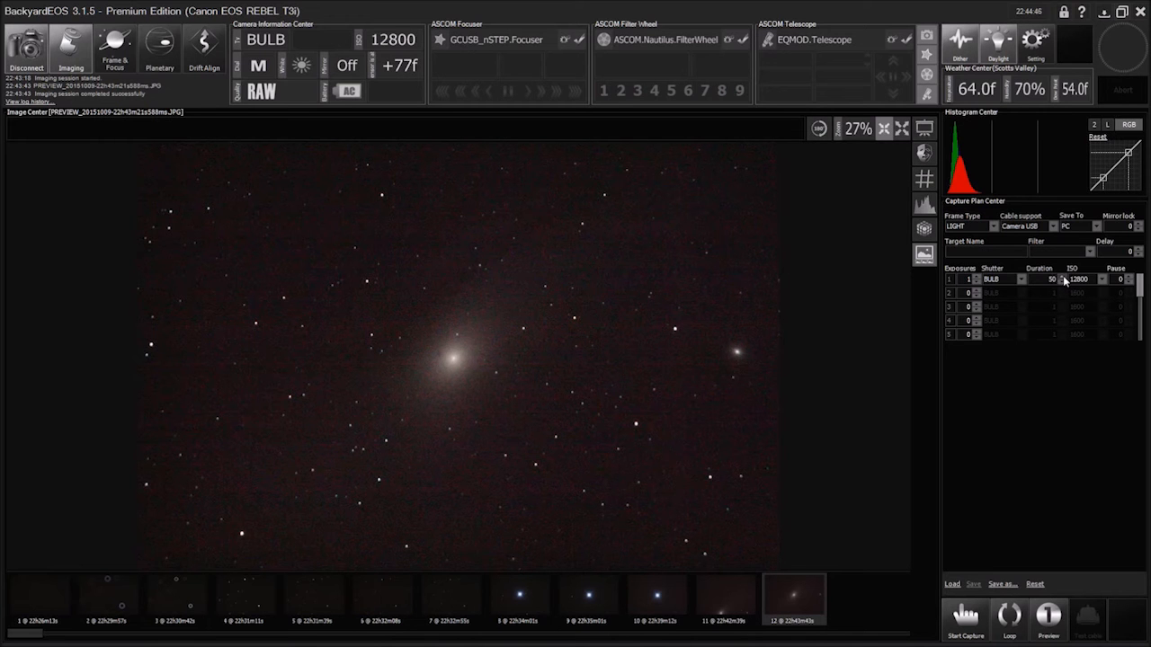
- Set row 1's exposure duration to 60 seconds, leaving ISO at 12800
{"action": "left_click", "coordinate": [1063, 276]}
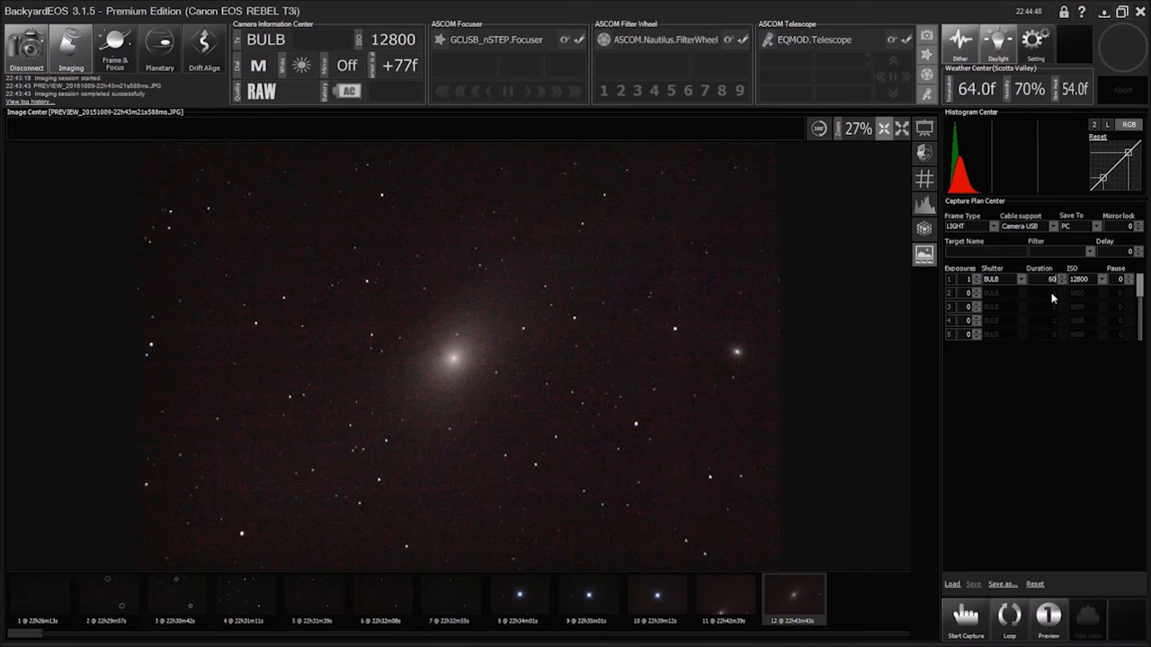
{"action": "mouse_move", "coordinate": [1061, 301]}
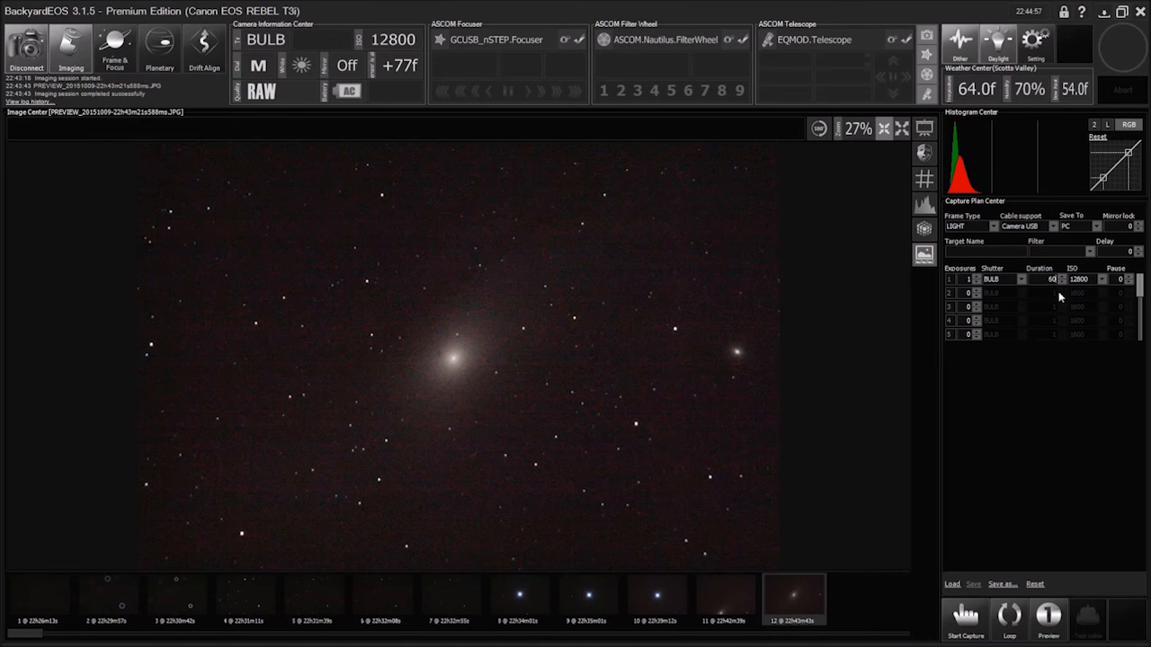
{"action": "mouse_move", "coordinate": [1057, 297]}
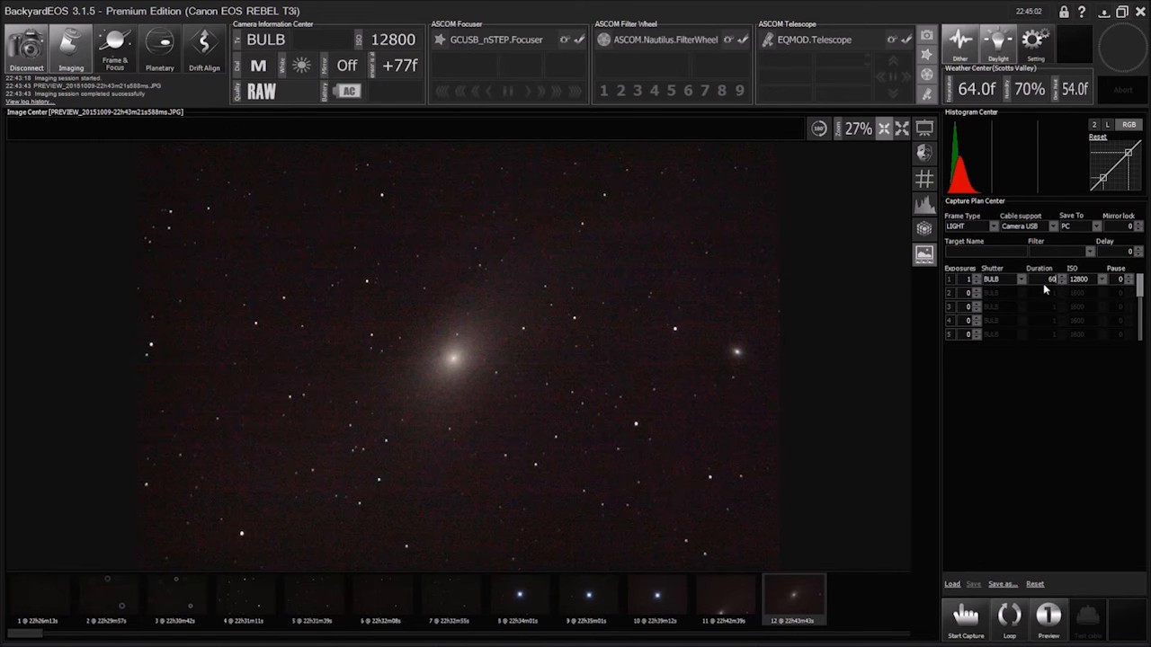
{"action": "mouse_move", "coordinate": [1093, 287]}
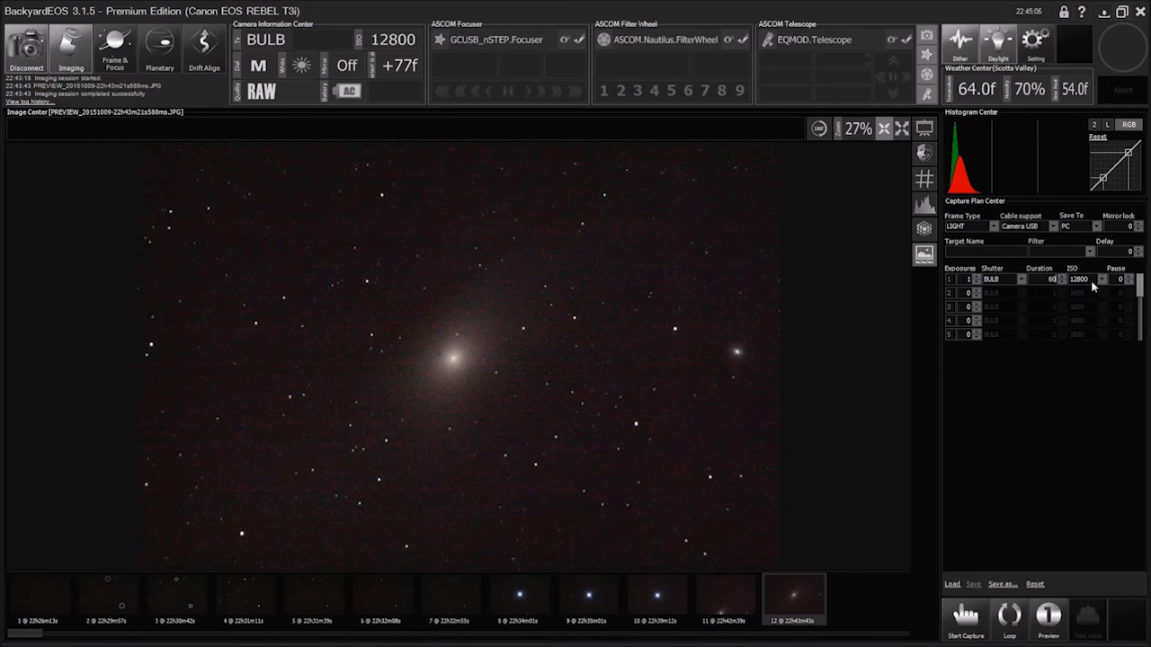
{"action": "left_click", "coordinate": [1101, 279]}
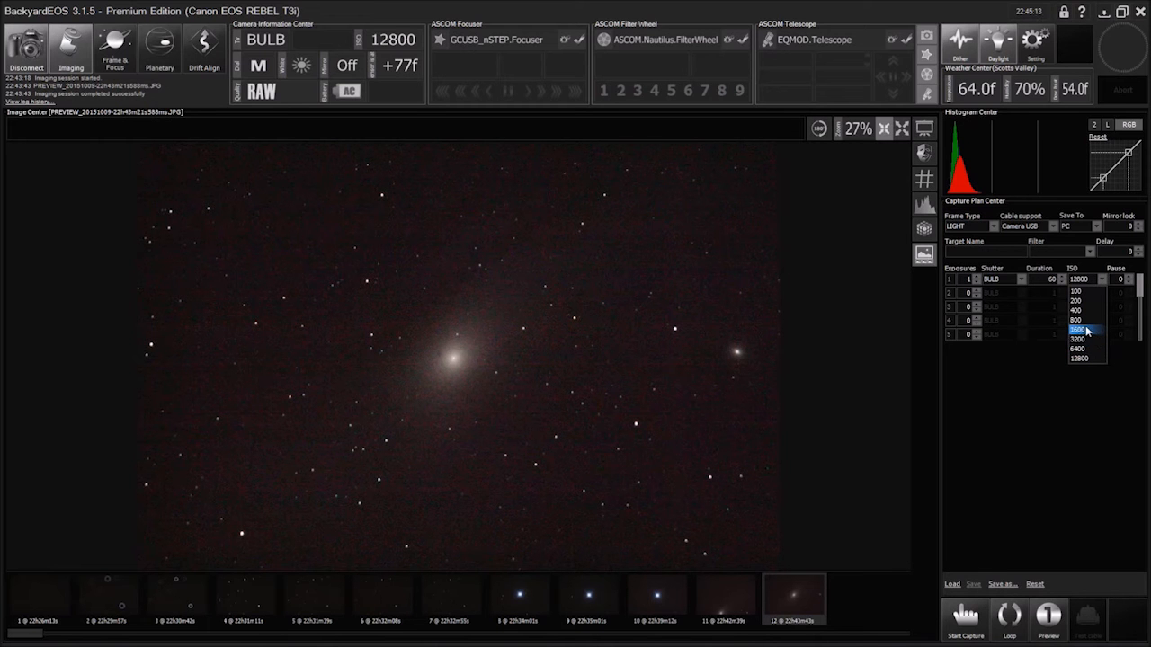
{"action": "left_click", "coordinate": [1079, 330]}
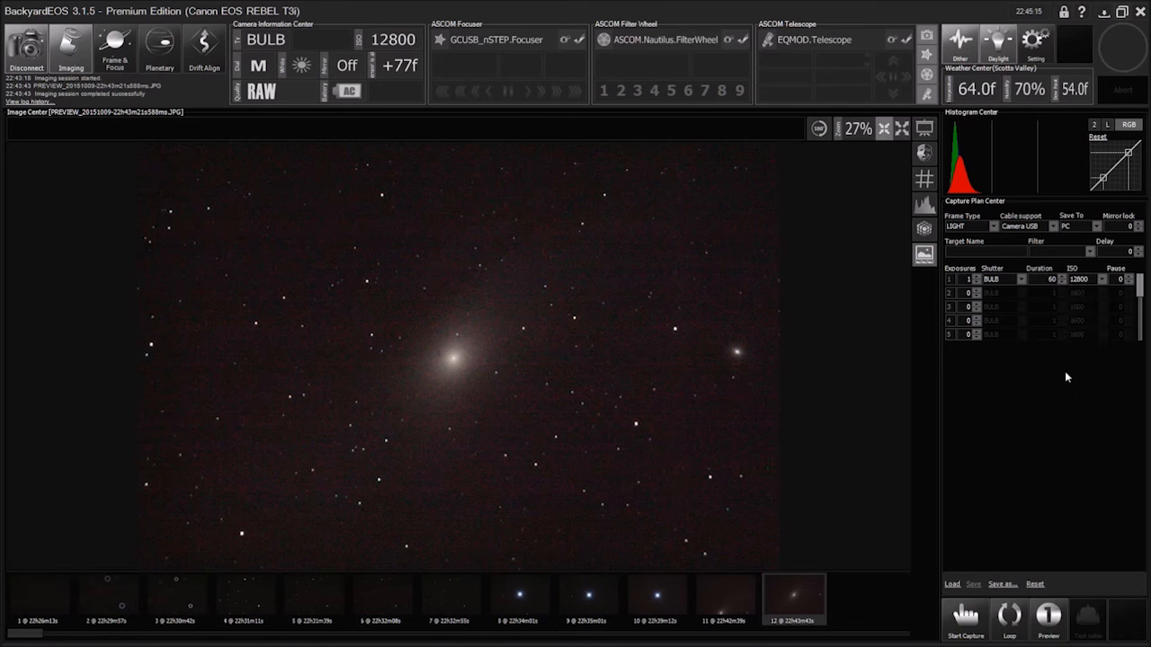
{"action": "mouse_move", "coordinate": [1036, 600]}
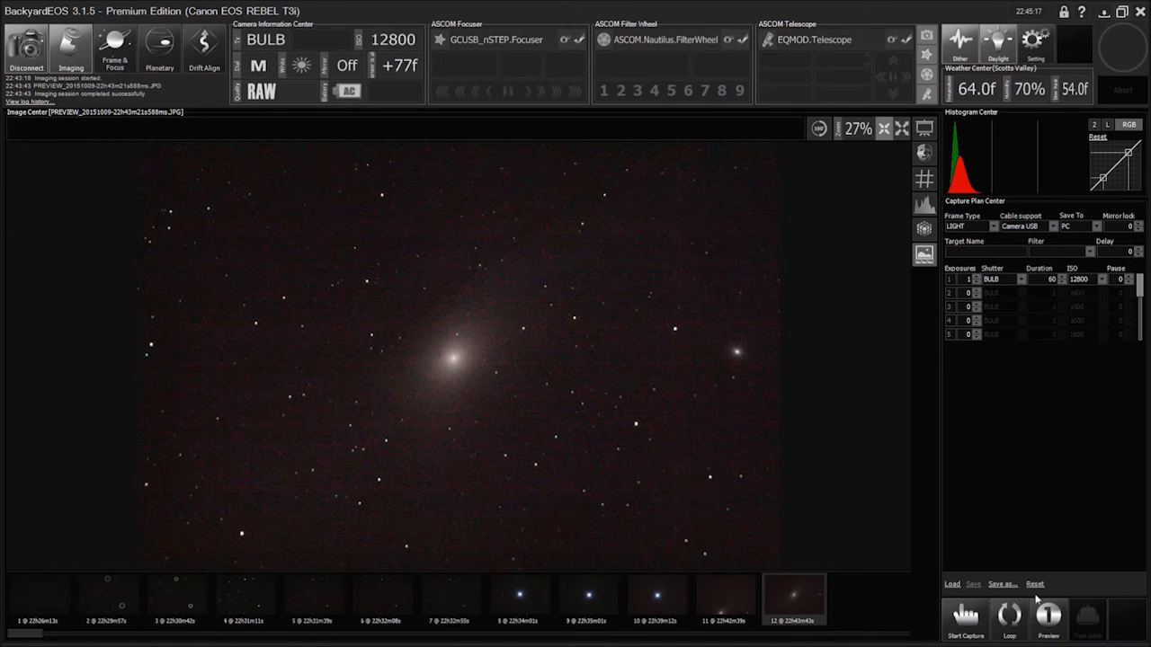
- Start capturing the 60-second M31 exposure and watch the Progress Center countdown
{"action": "left_click", "coordinate": [965, 621]}
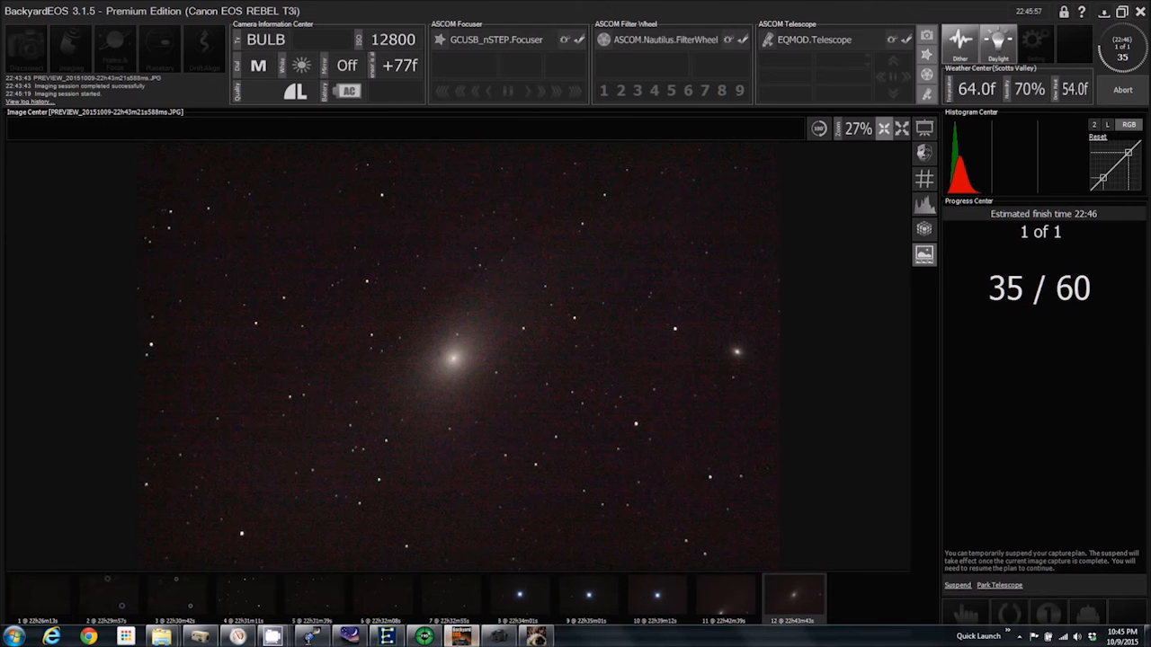
{"action": "mouse_move", "coordinate": [422, 636]}
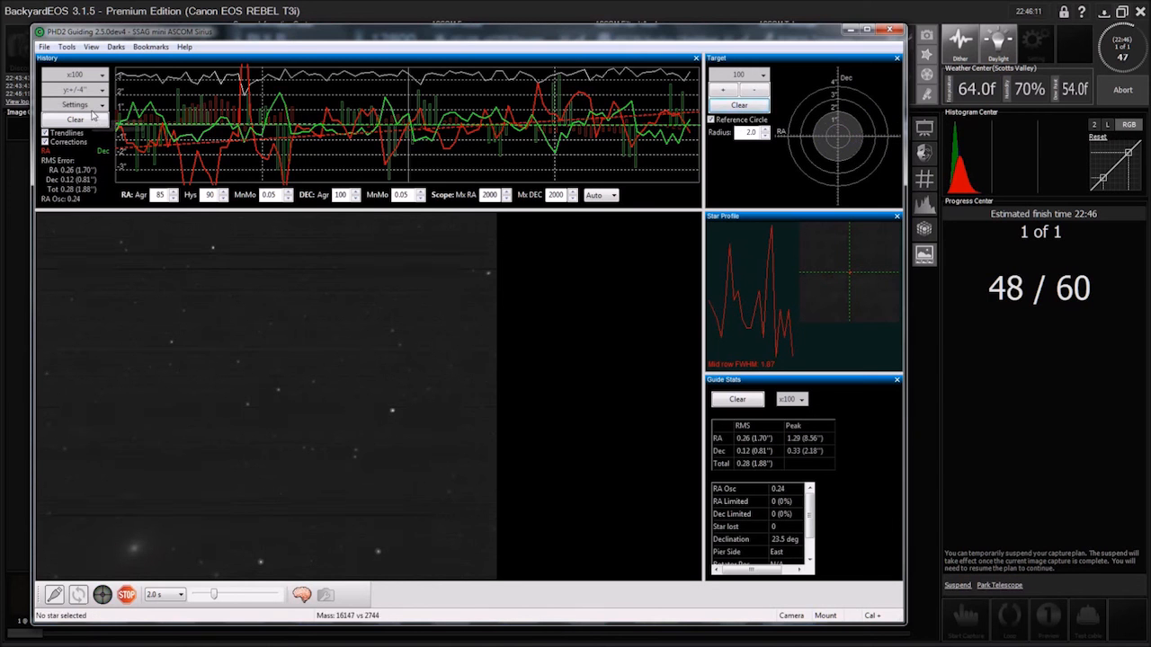
{"action": "left_click", "coordinate": [76, 119]}
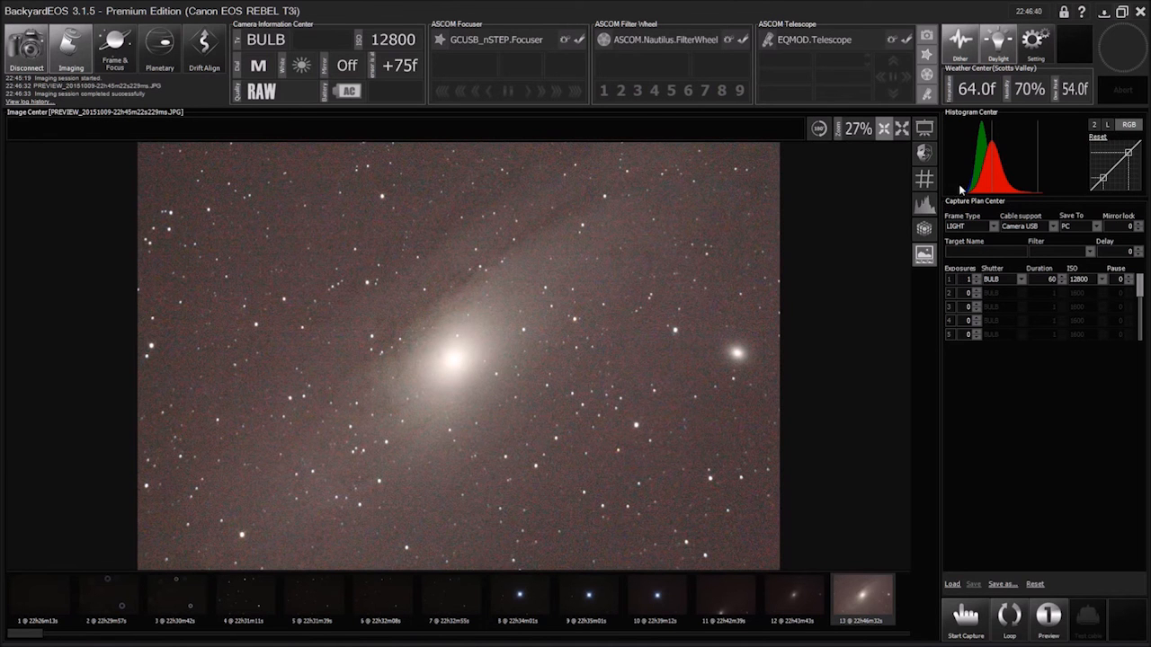
{"action": "mouse_move", "coordinate": [1088, 193]}
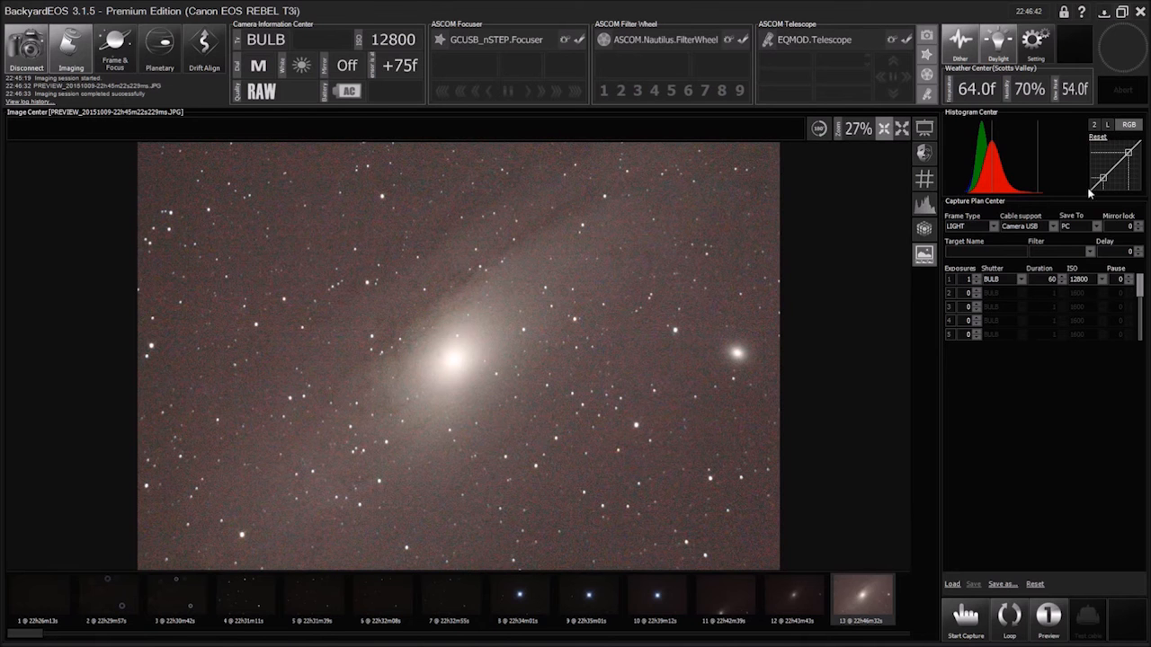
{"action": "mouse_move", "coordinate": [1084, 201]}
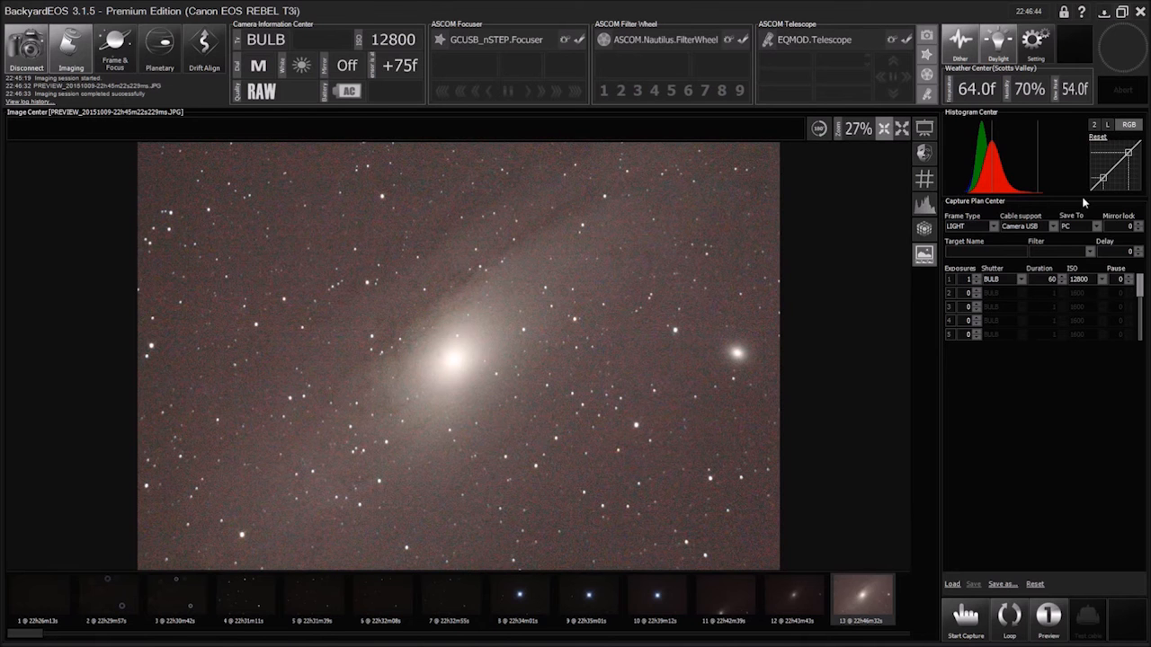
{"action": "mouse_move", "coordinate": [807, 328]}
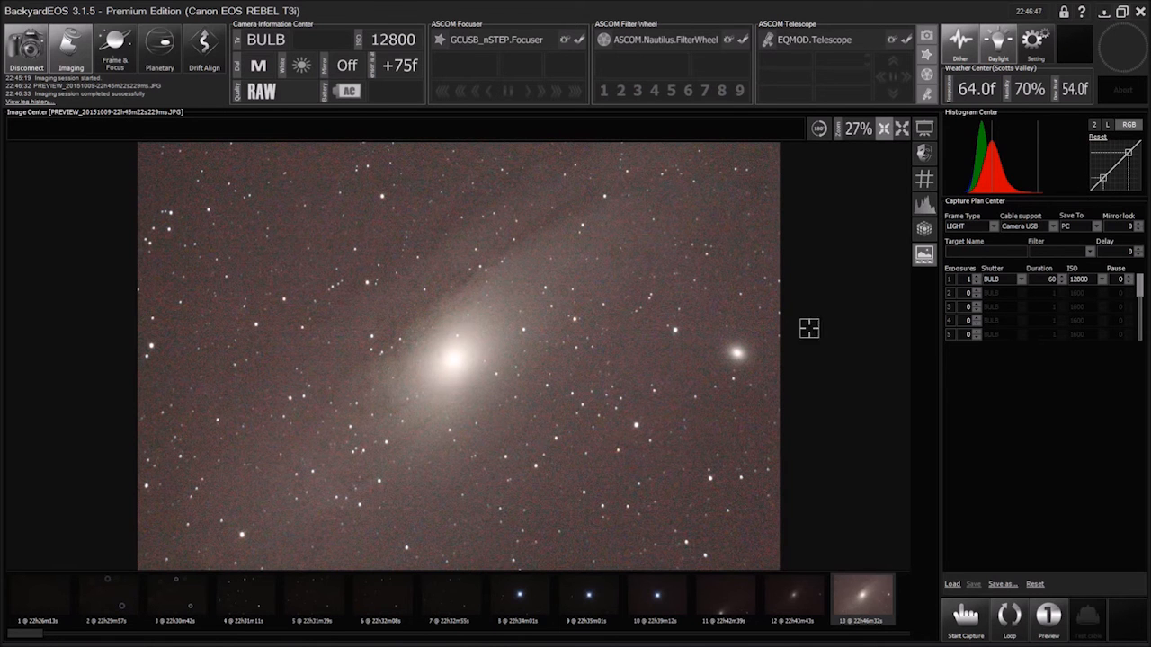
{"action": "mouse_move", "coordinate": [464, 359]}
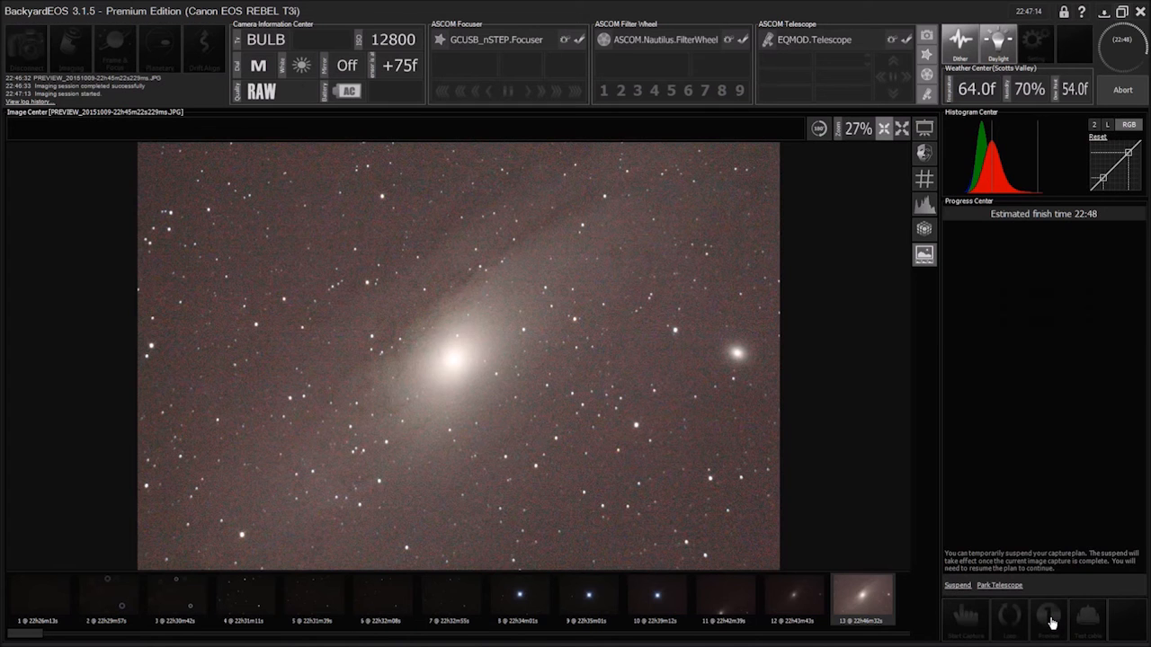
{"action": "left_click", "coordinate": [1048, 615]}
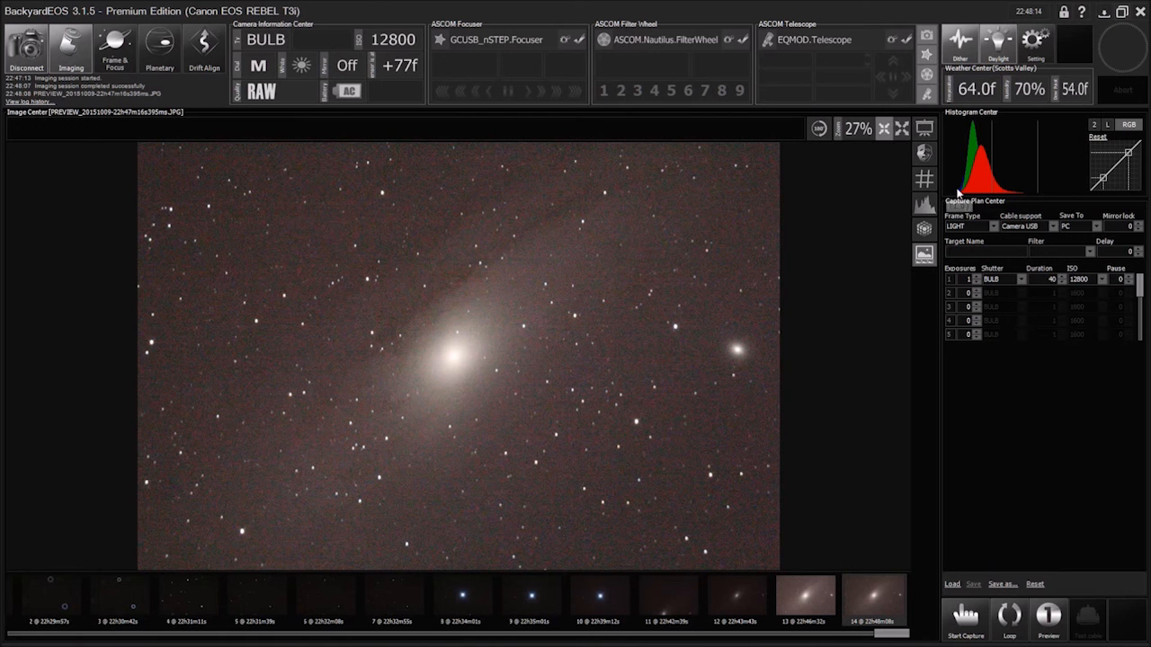
{"action": "mouse_move", "coordinate": [959, 191]}
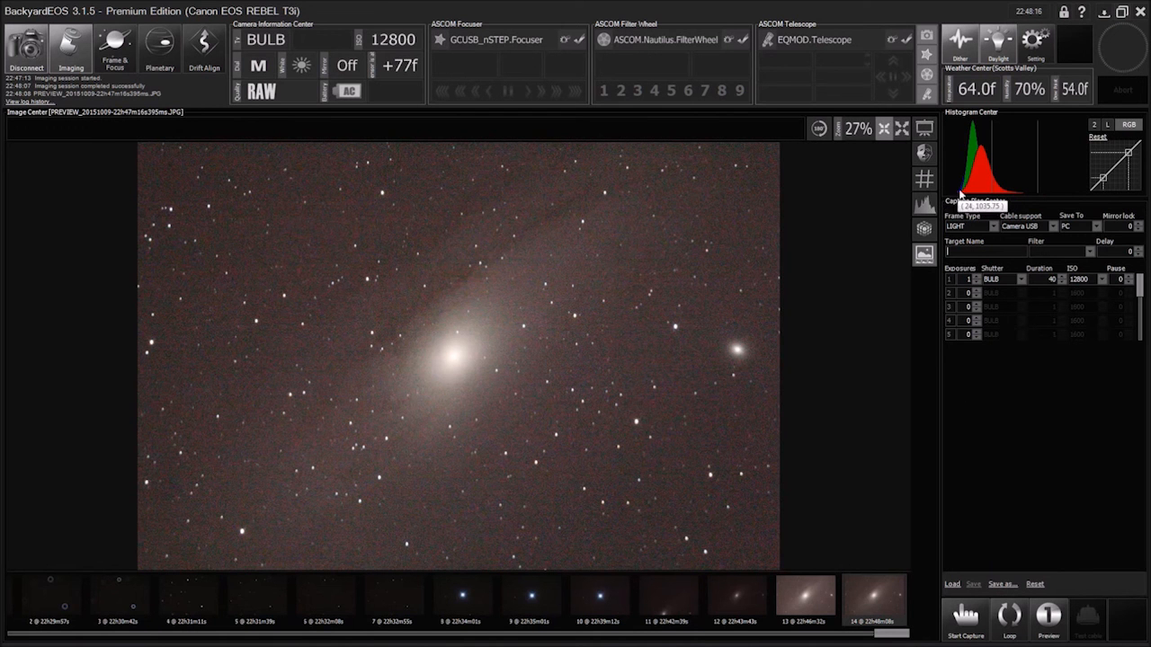
{"action": "mouse_move", "coordinate": [954, 196]}
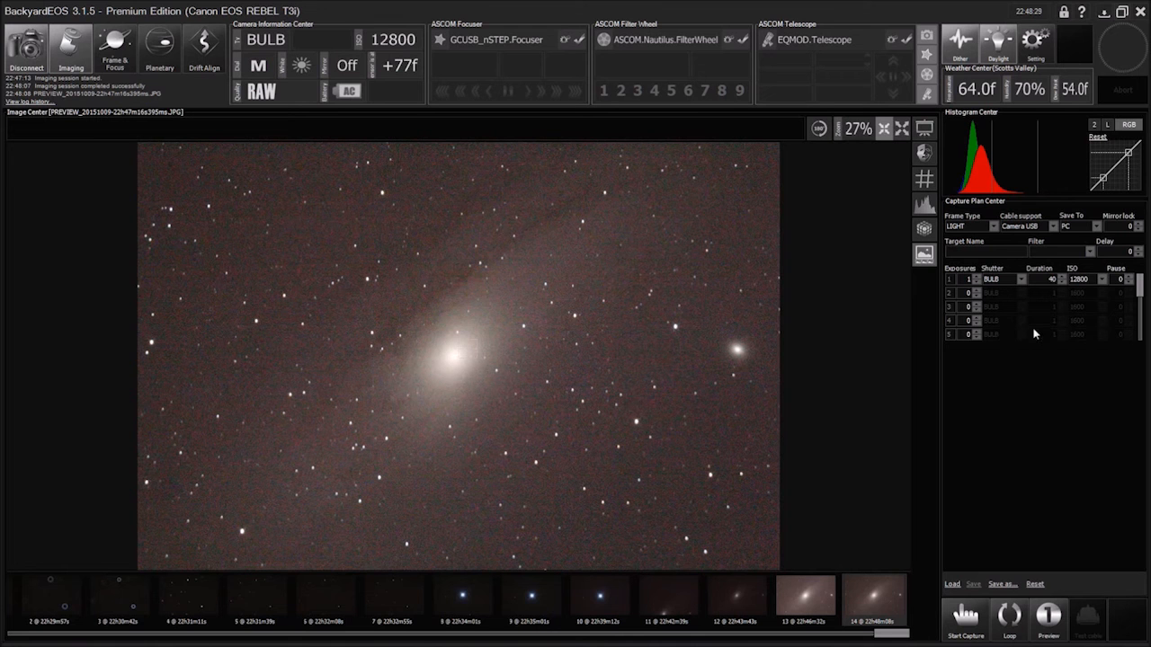
{"action": "mouse_move", "coordinate": [1077, 296]}
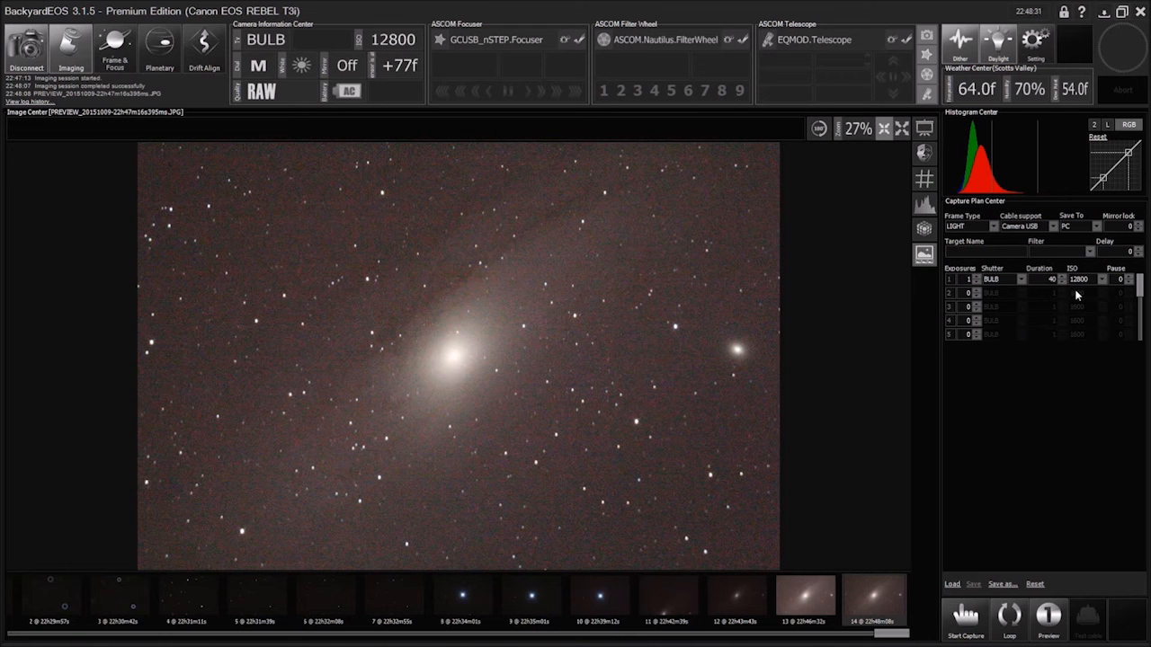
- Choose ISO 1600 for the first row's 320-second BULB exposure
{"action": "left_click", "coordinate": [1101, 279]}
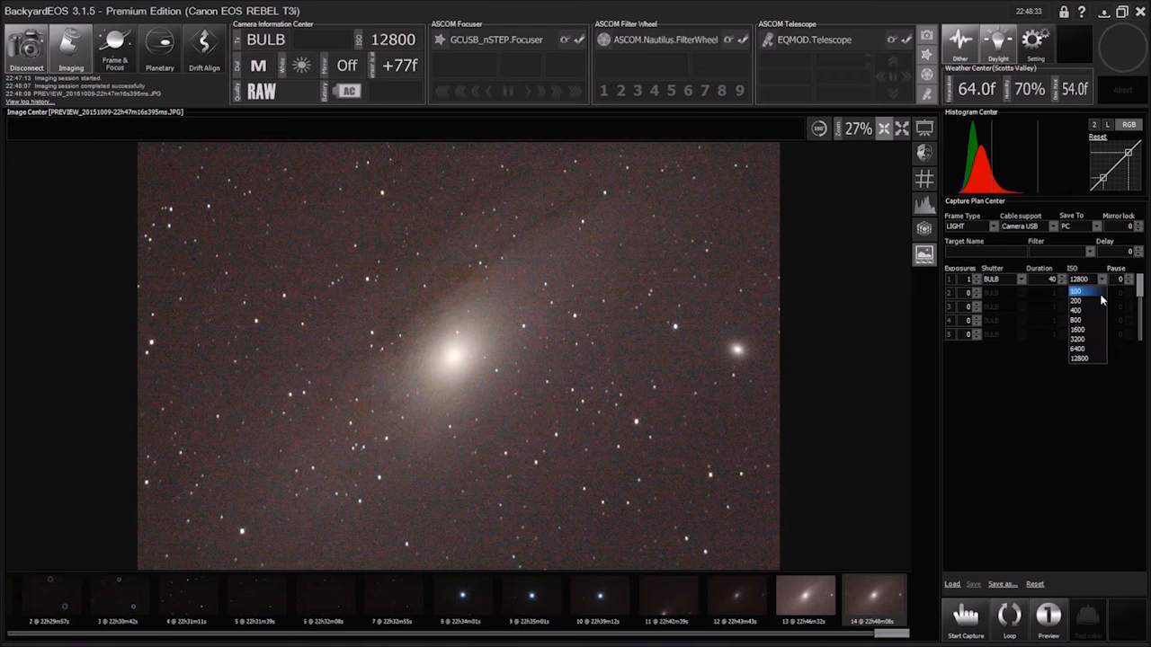
{"action": "mouse_move", "coordinate": [1088, 329]}
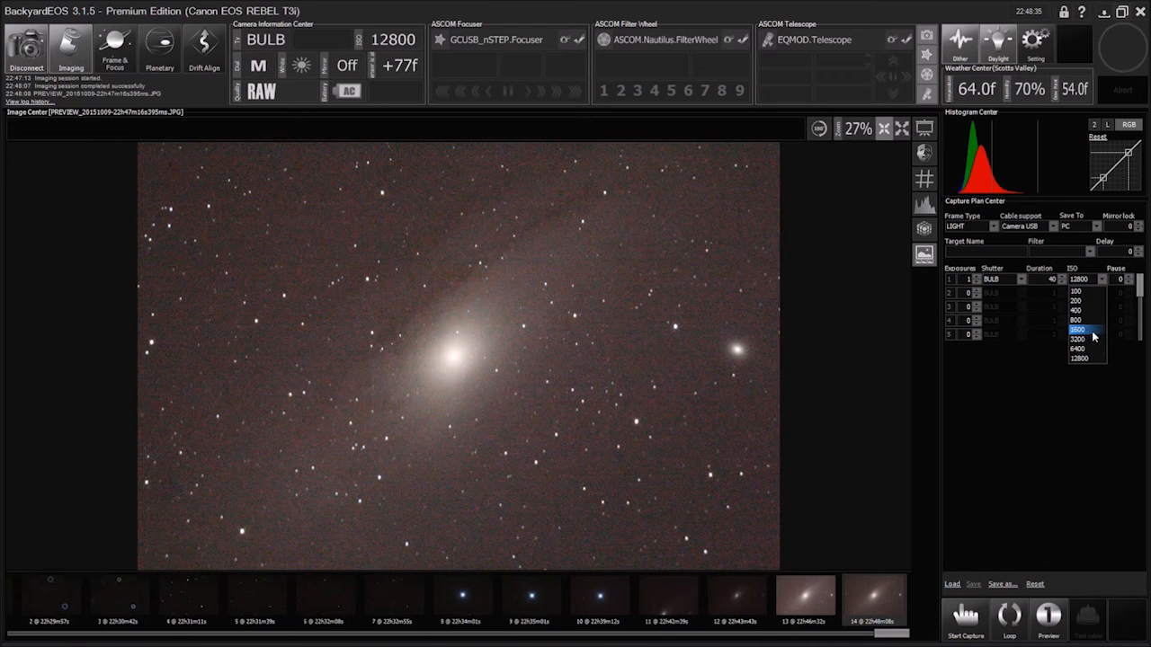
{"action": "left_click", "coordinate": [1079, 329]}
{"action": "type", "text": "320"}
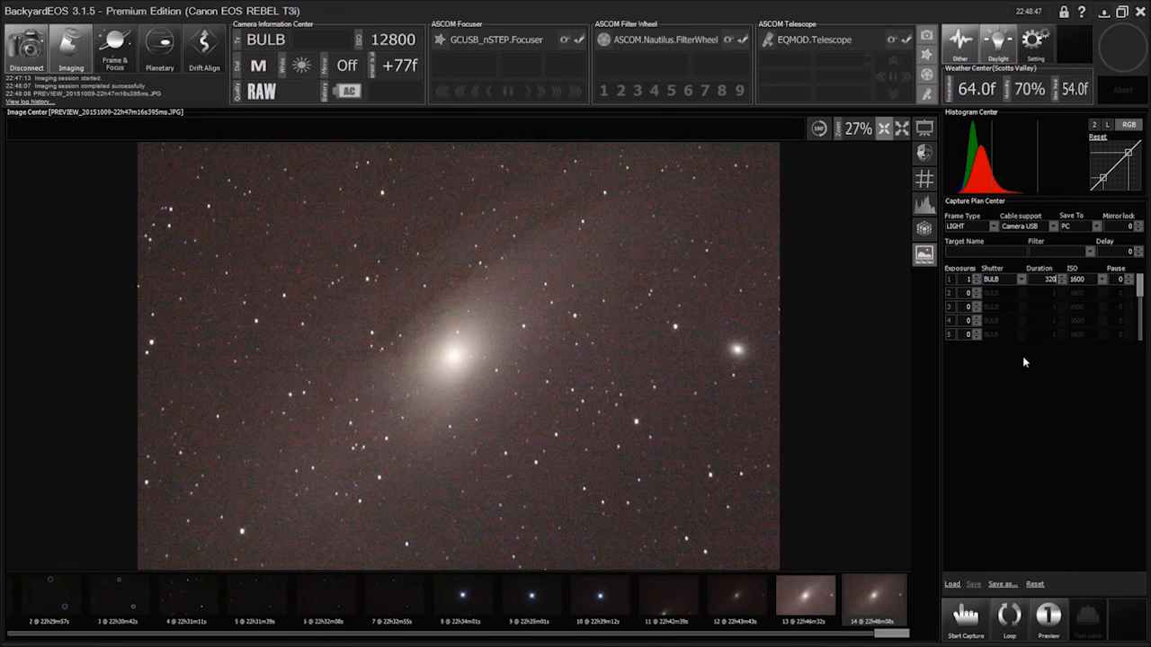
{"action": "mouse_move", "coordinate": [1009, 378]}
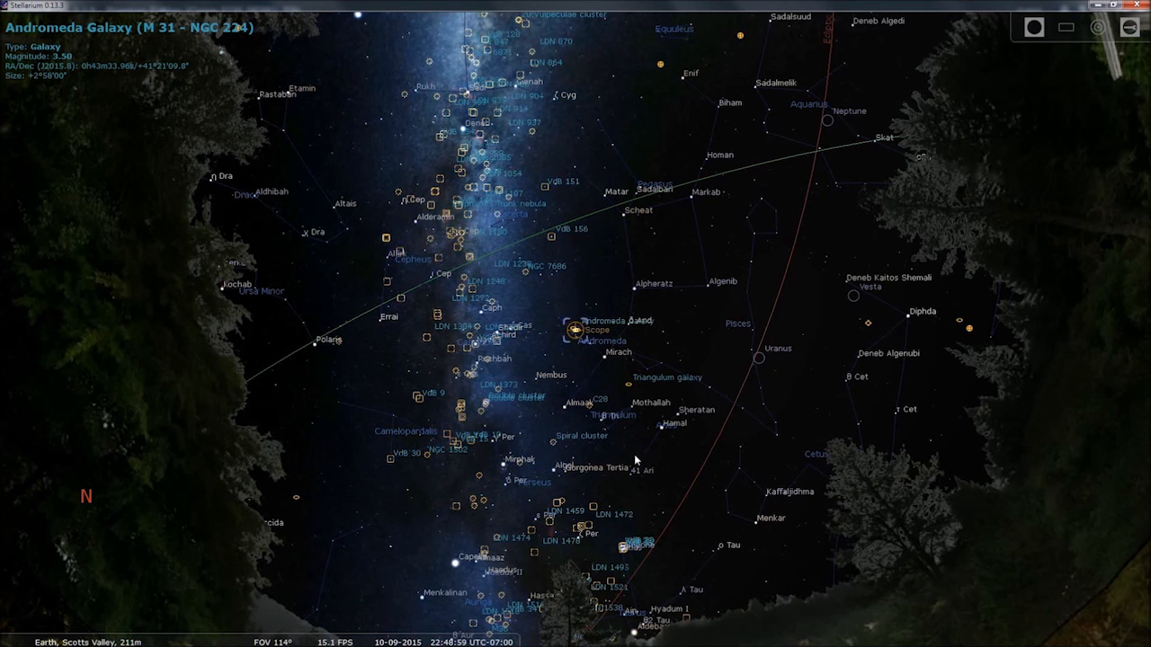
{"action": "mouse_move", "coordinate": [636, 461]}
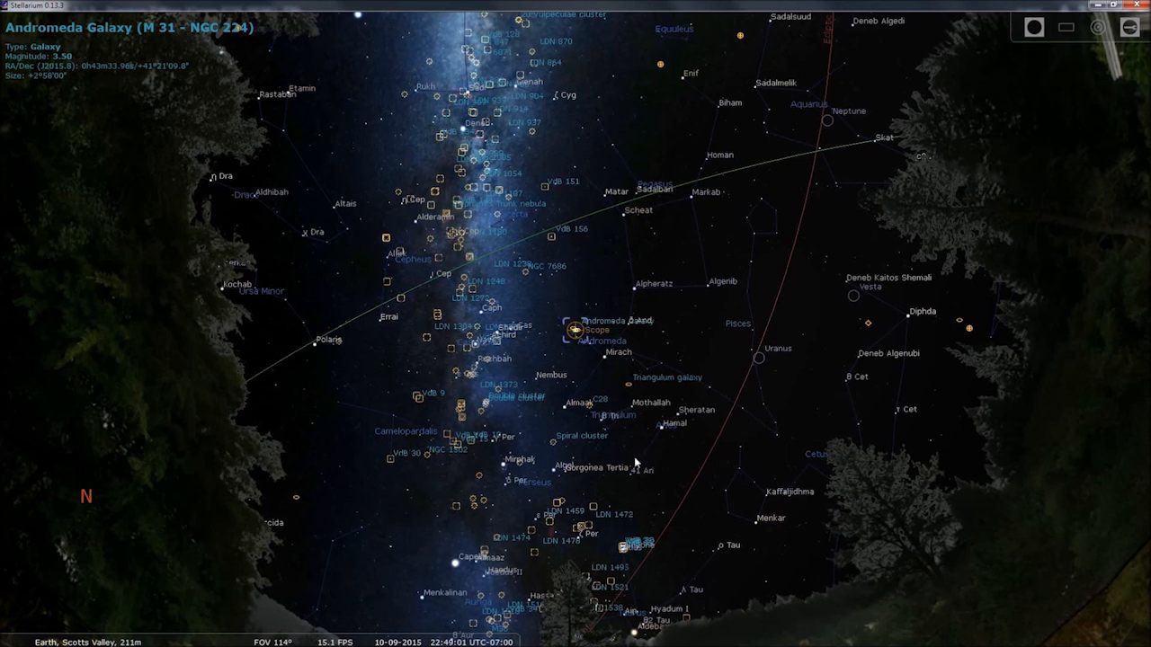
{"action": "mouse_move", "coordinate": [617, 483]}
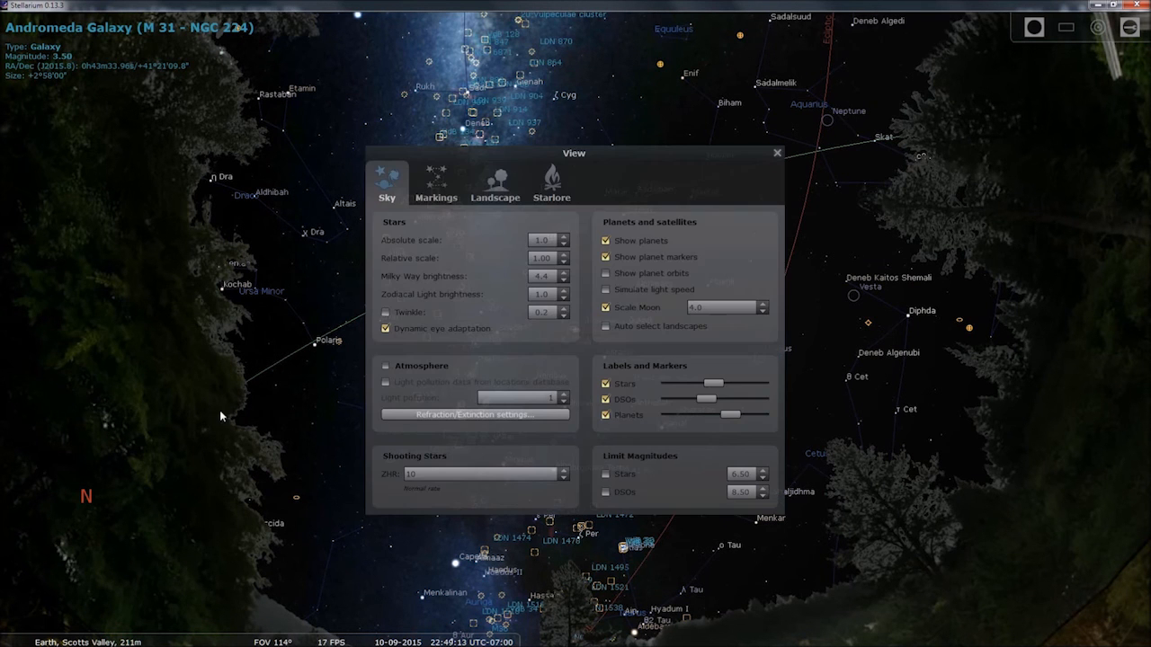
- Enable 'Equatorial grid (on date)' under the View window's Markings, then close it
{"action": "left_click", "coordinate": [436, 180]}
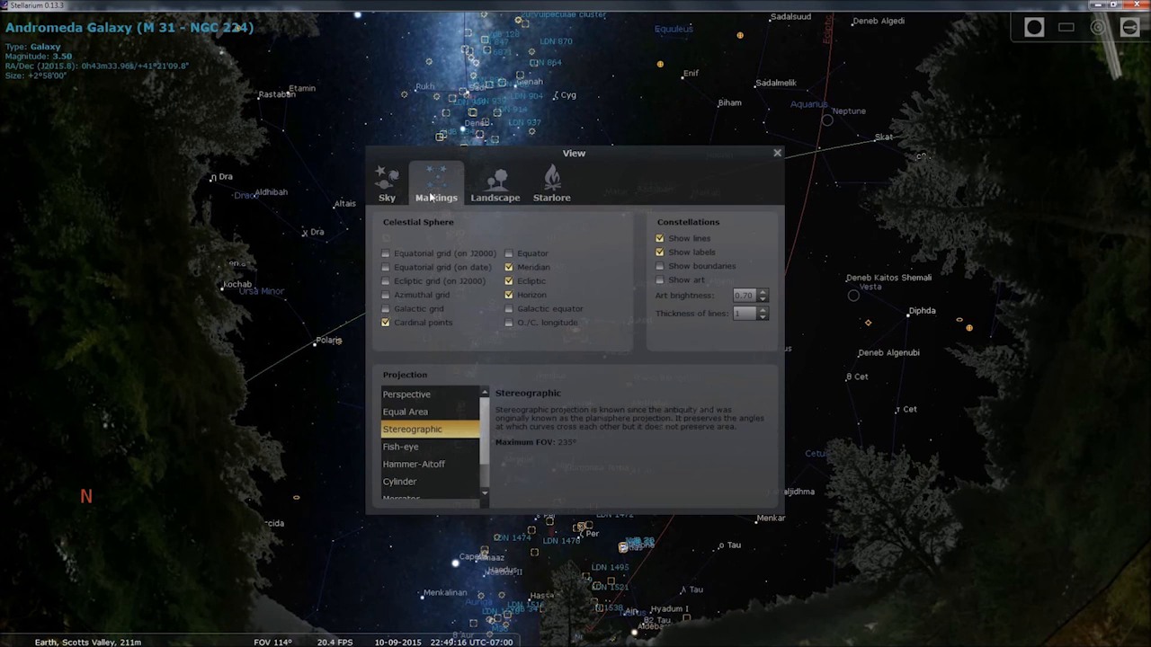
{"action": "mouse_move", "coordinate": [379, 198]}
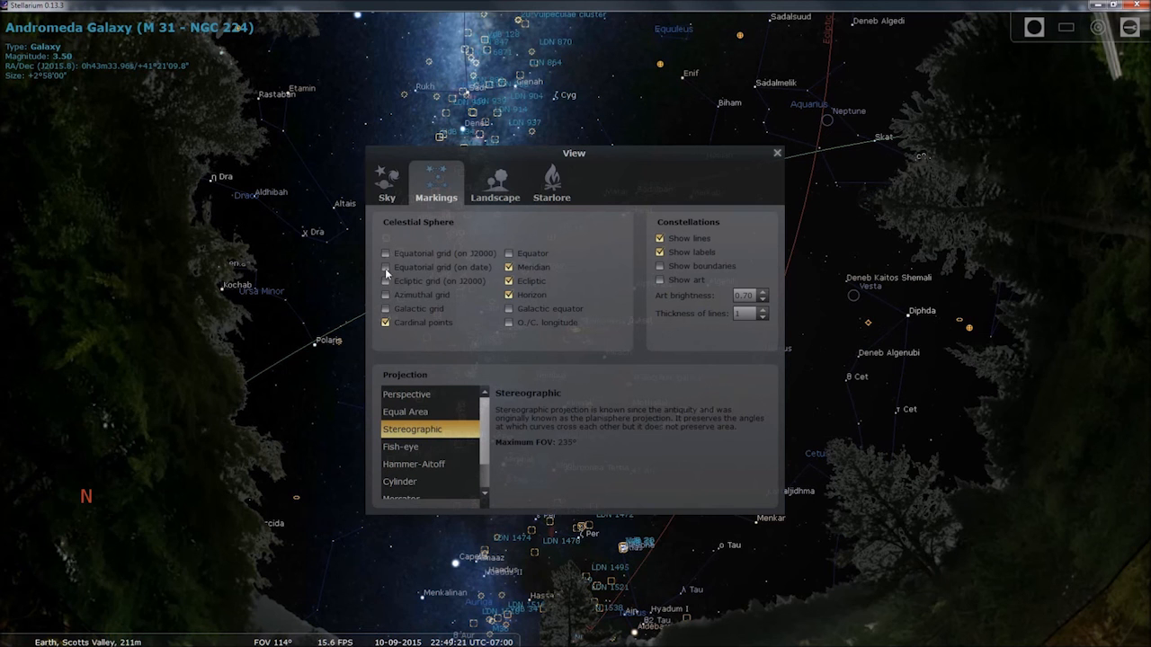
{"action": "left_click", "coordinate": [386, 267]}
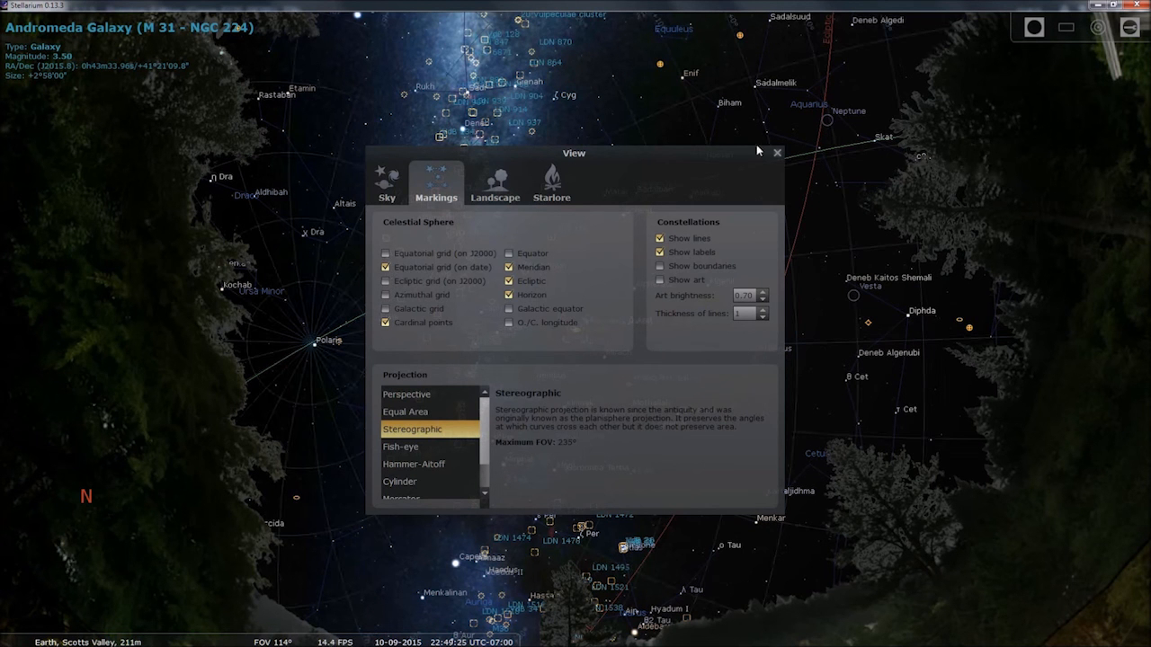
{"action": "left_click", "coordinate": [777, 152]}
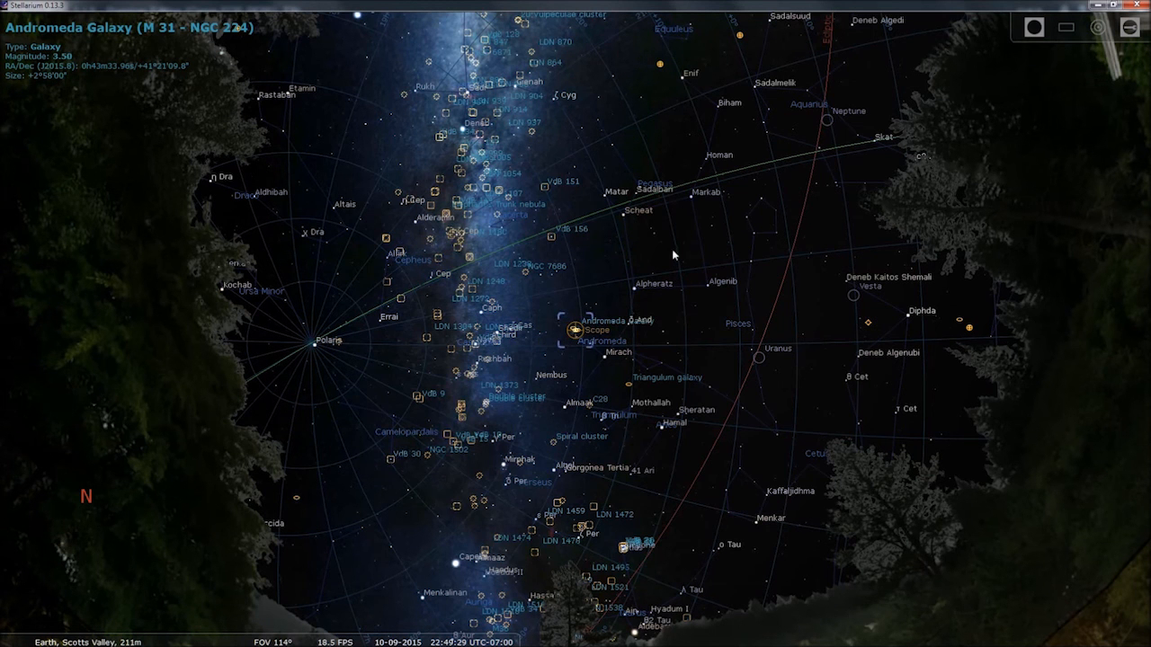
{"action": "mouse_move", "coordinate": [666, 276]}
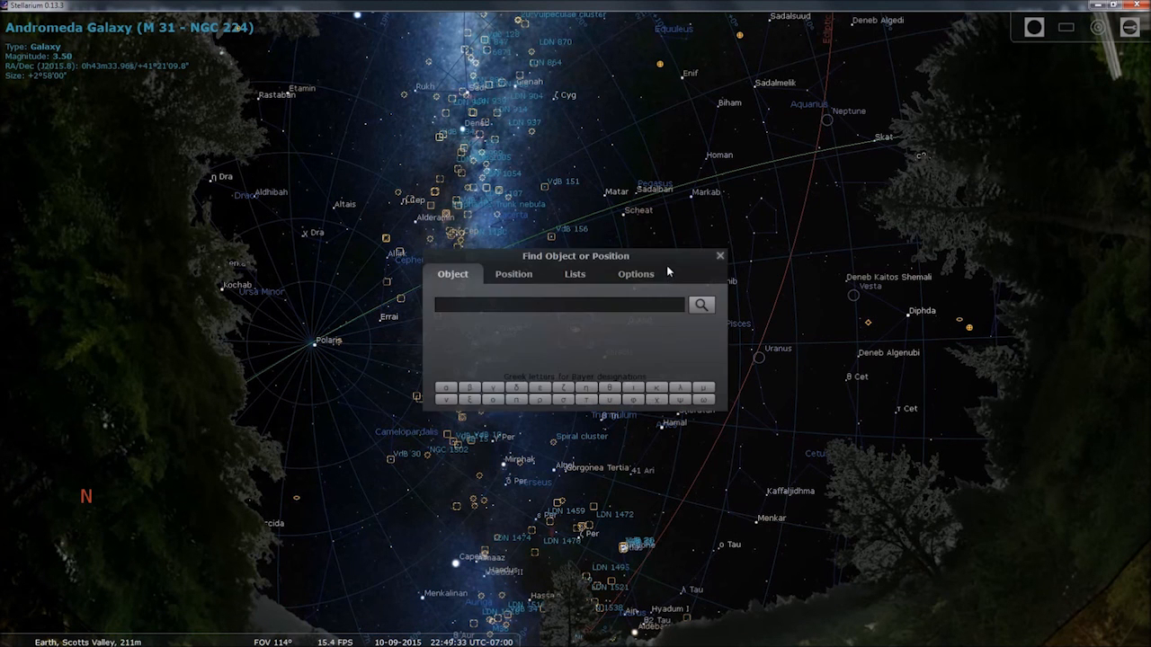
{"action": "mouse_move", "coordinate": [660, 219]}
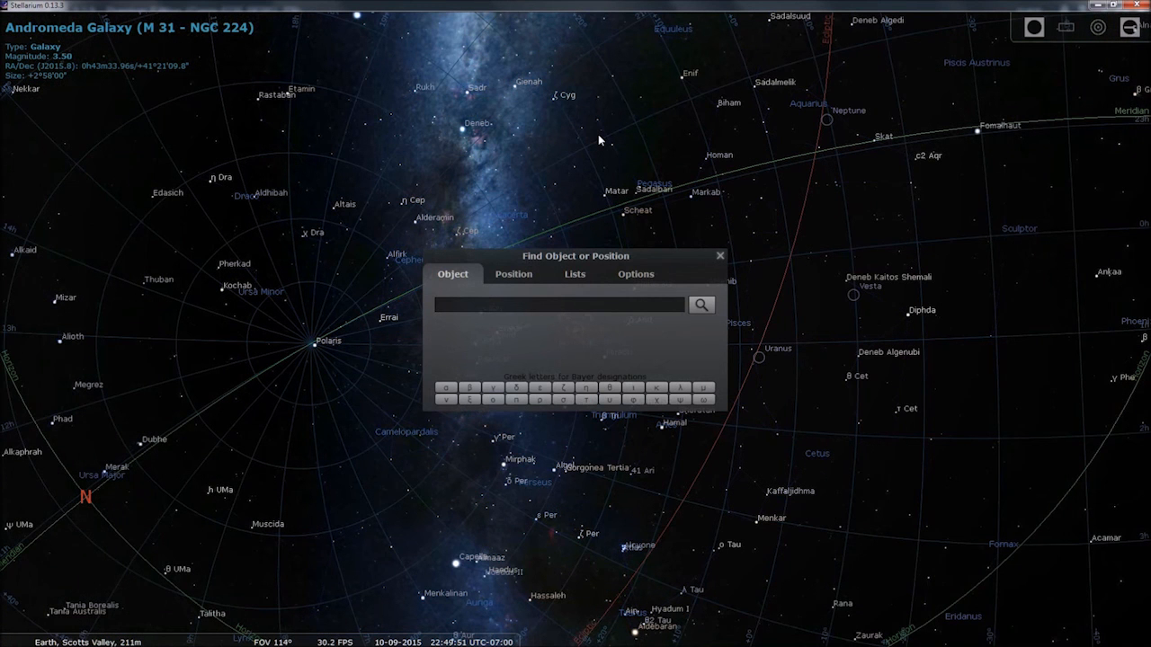
{"action": "mouse_move", "coordinate": [594, 145]}
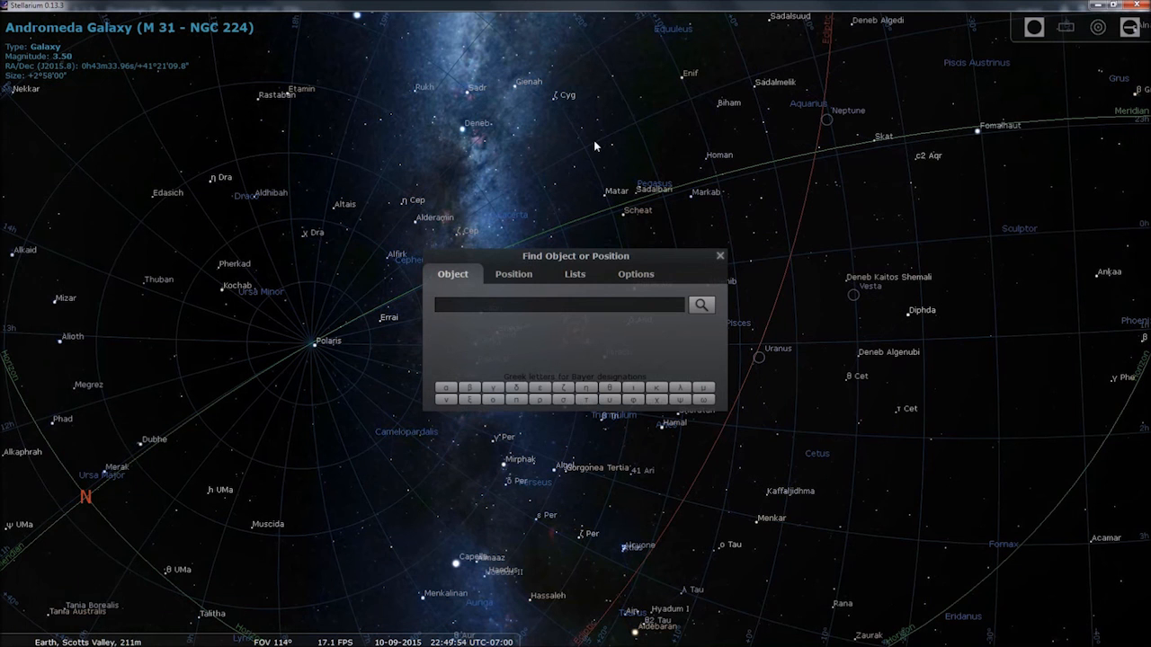
{"action": "mouse_move", "coordinate": [575, 175]}
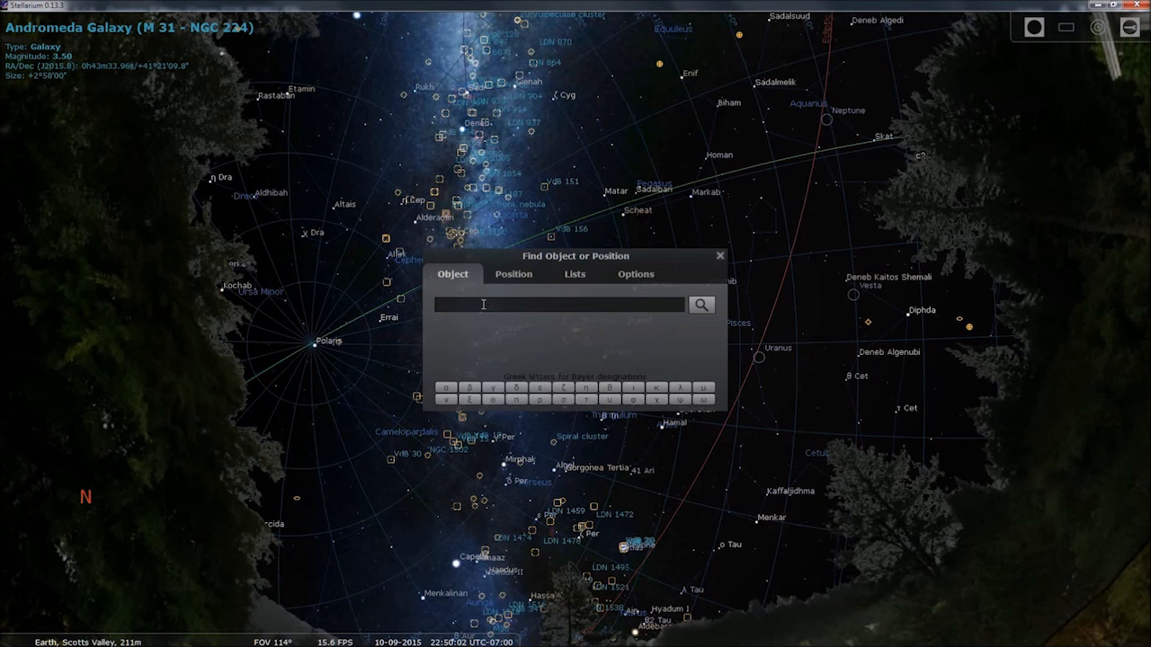
{"action": "mouse_move", "coordinate": [775, 238]}
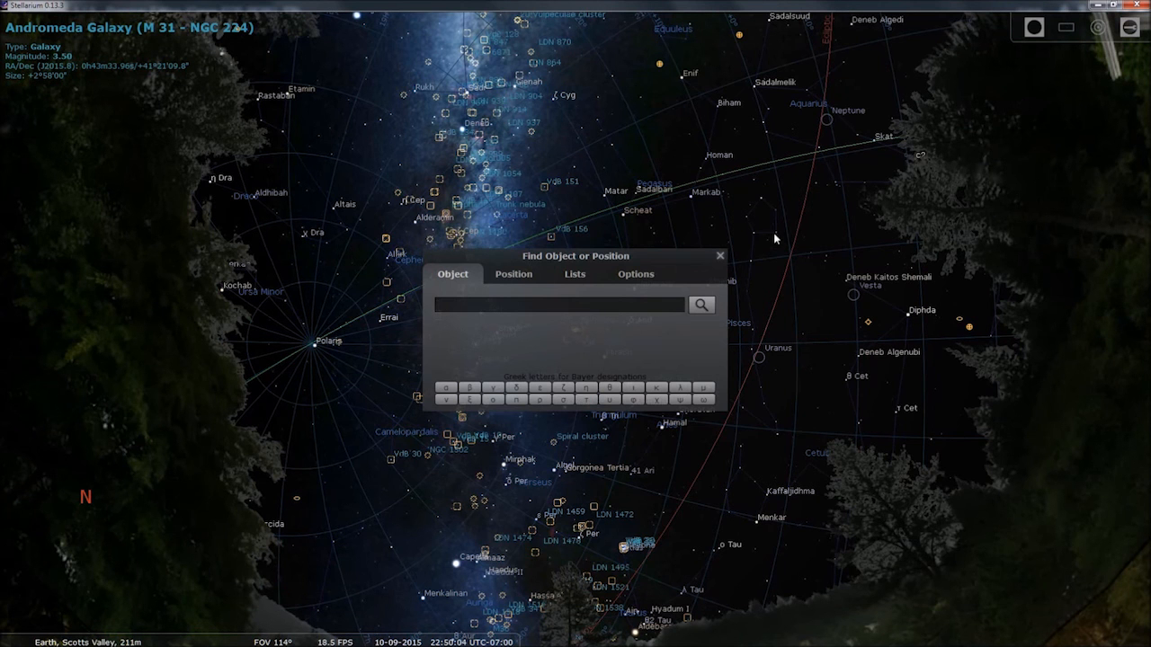
{"action": "left_click", "coordinate": [719, 255]}
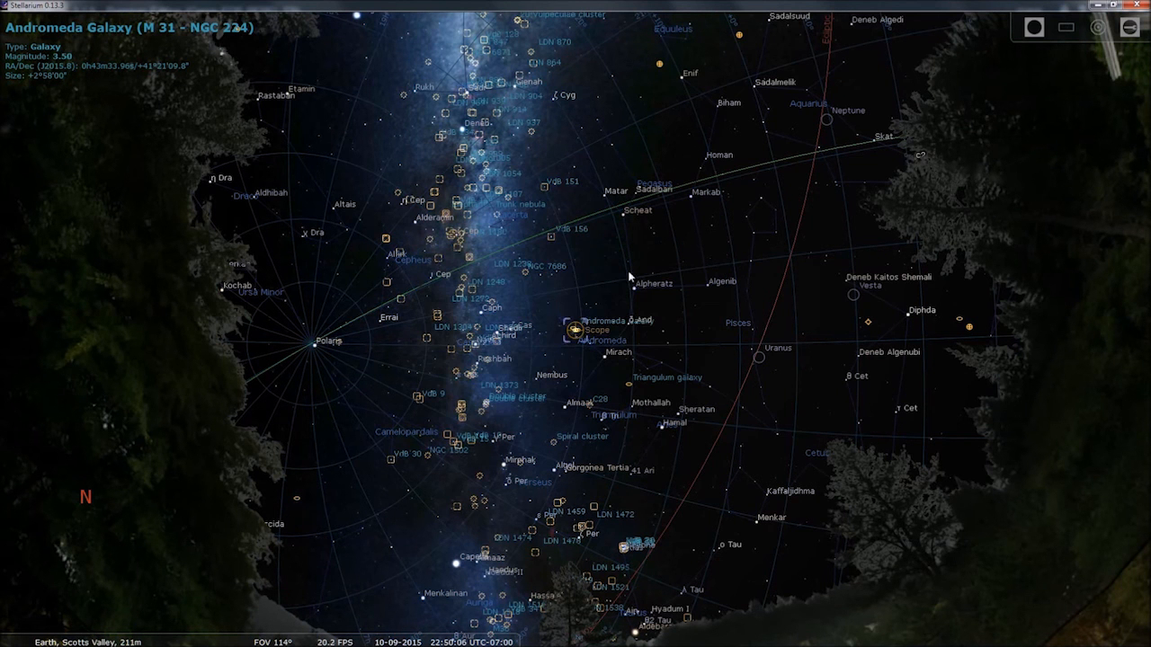
{"action": "mouse_move", "coordinate": [600, 331]}
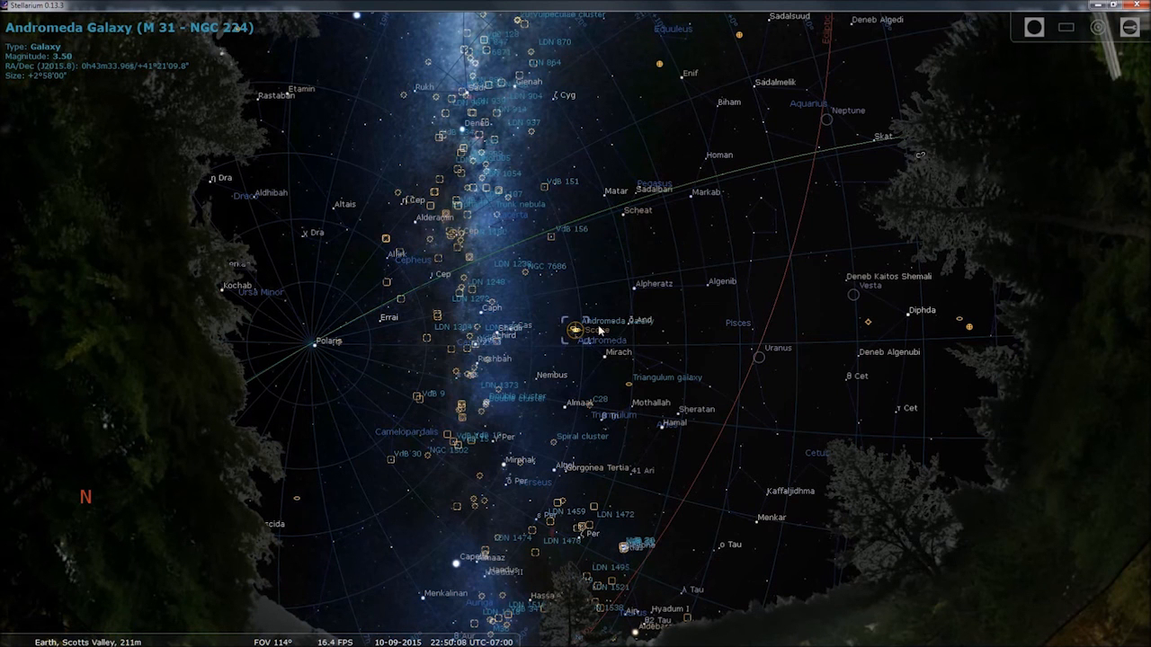
{"action": "mouse_move", "coordinate": [576, 230]}
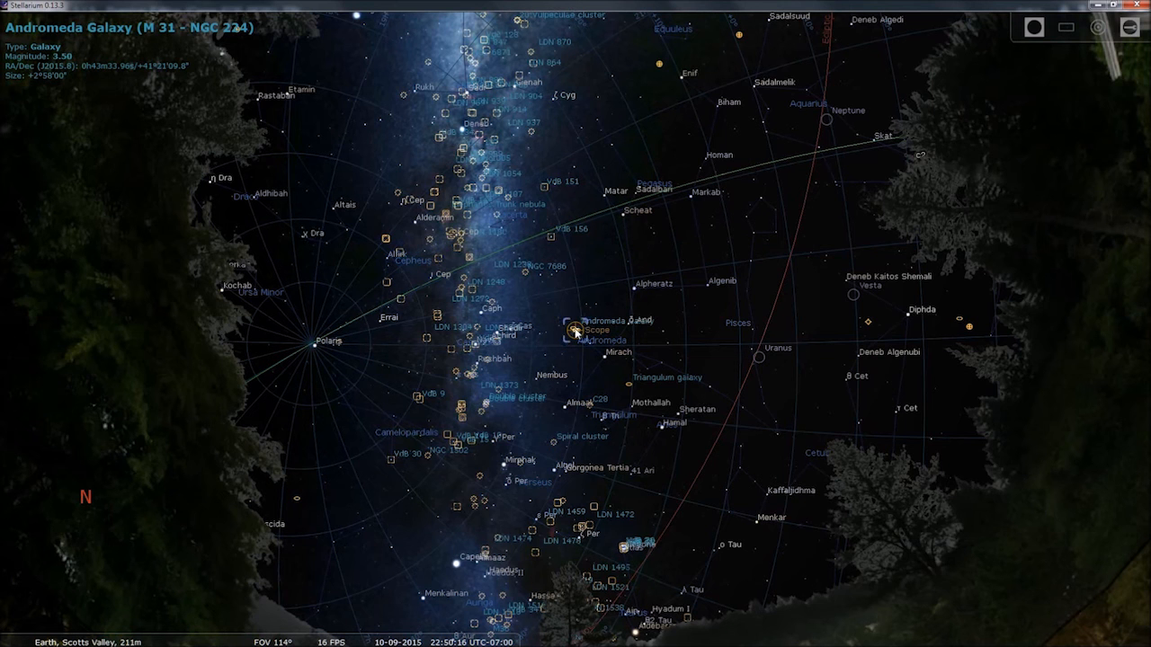
{"action": "mouse_move", "coordinate": [566, 257]}
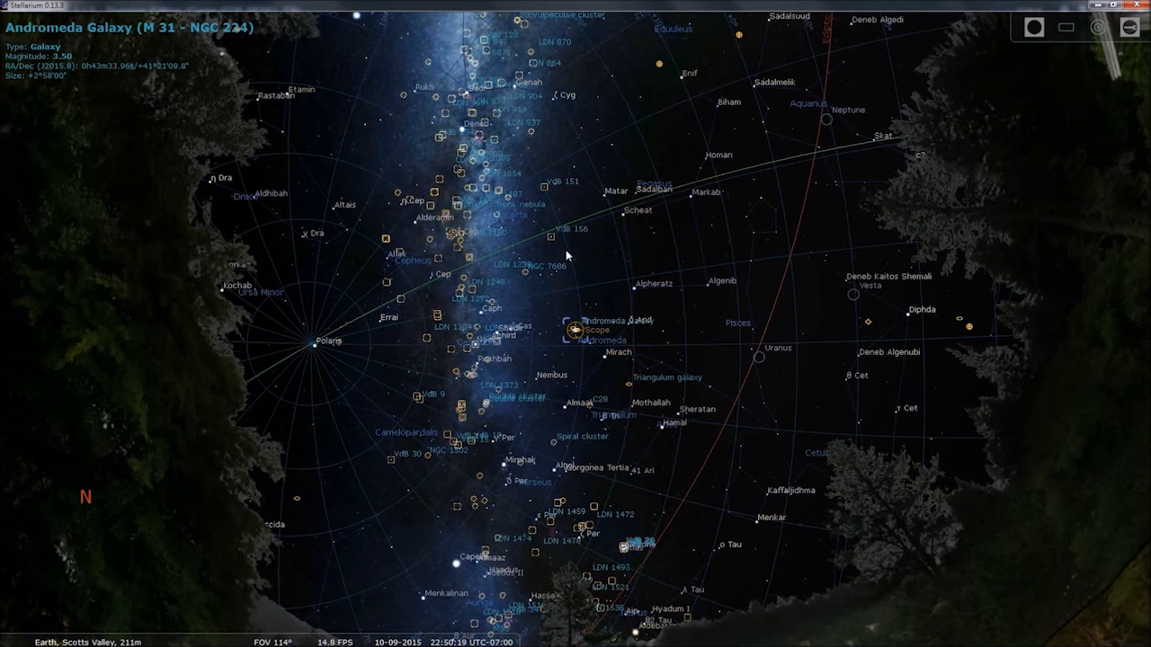
{"action": "mouse_move", "coordinate": [576, 337]}
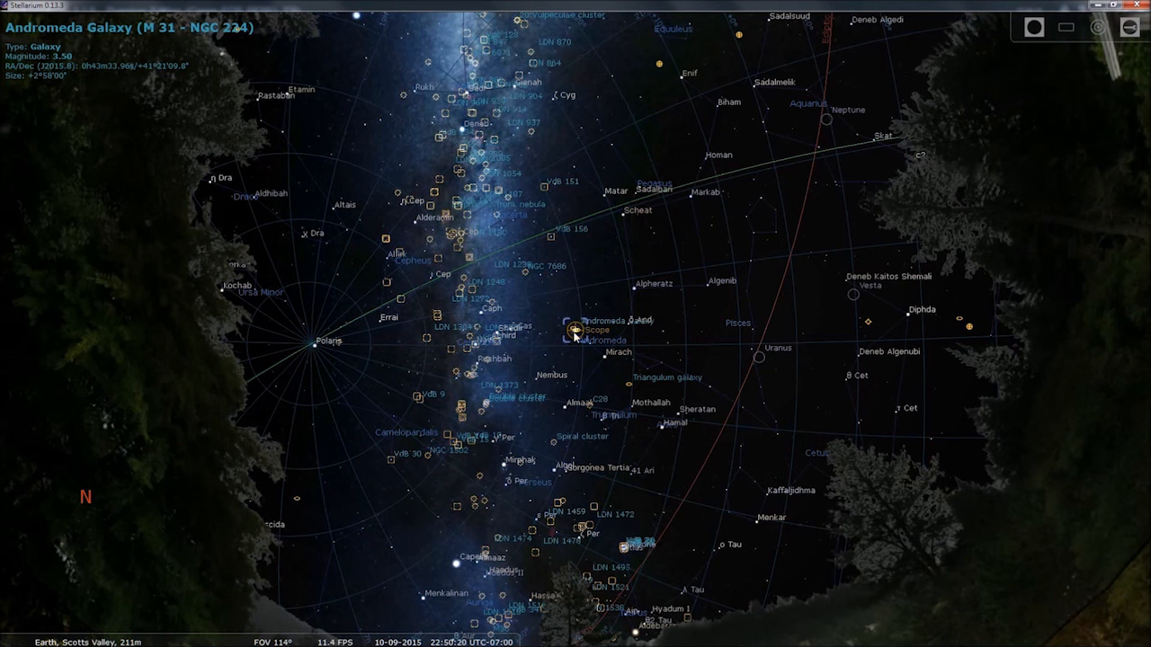
{"action": "mouse_move", "coordinate": [574, 245]}
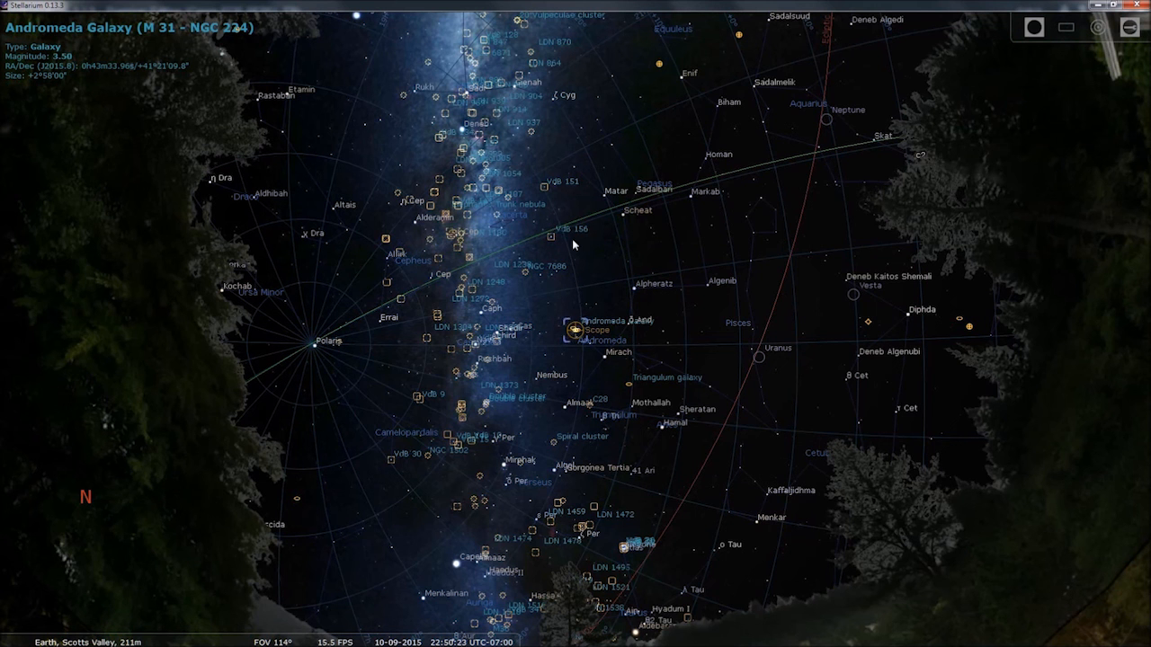
{"action": "mouse_move", "coordinate": [579, 340]}
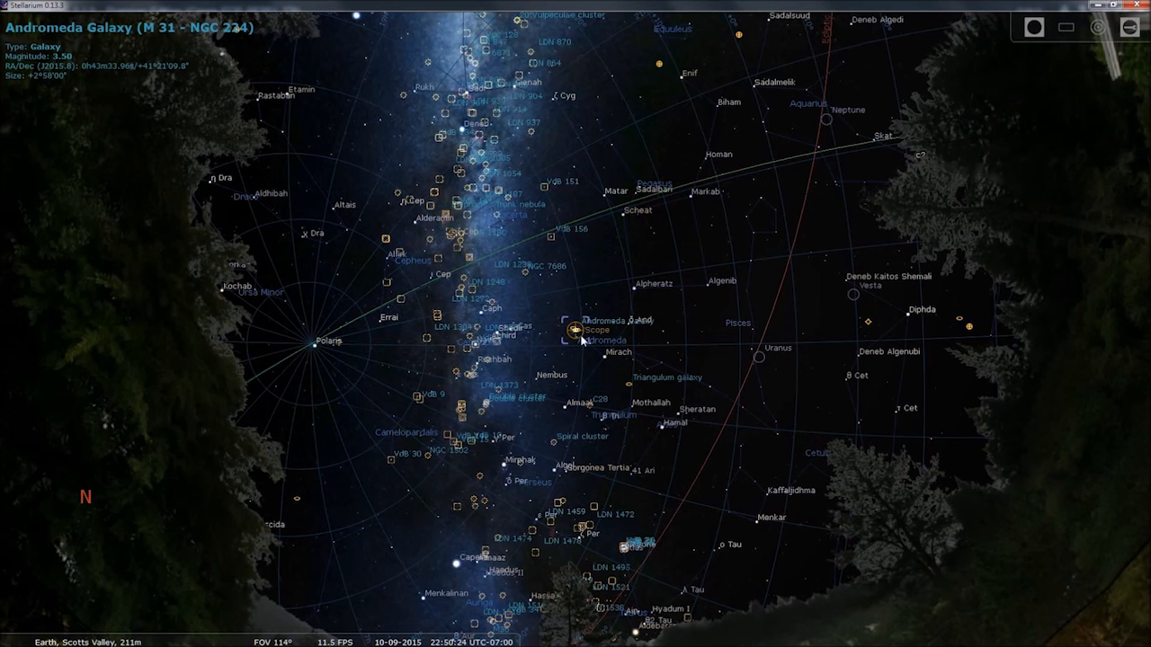
{"action": "mouse_move", "coordinate": [564, 340]}
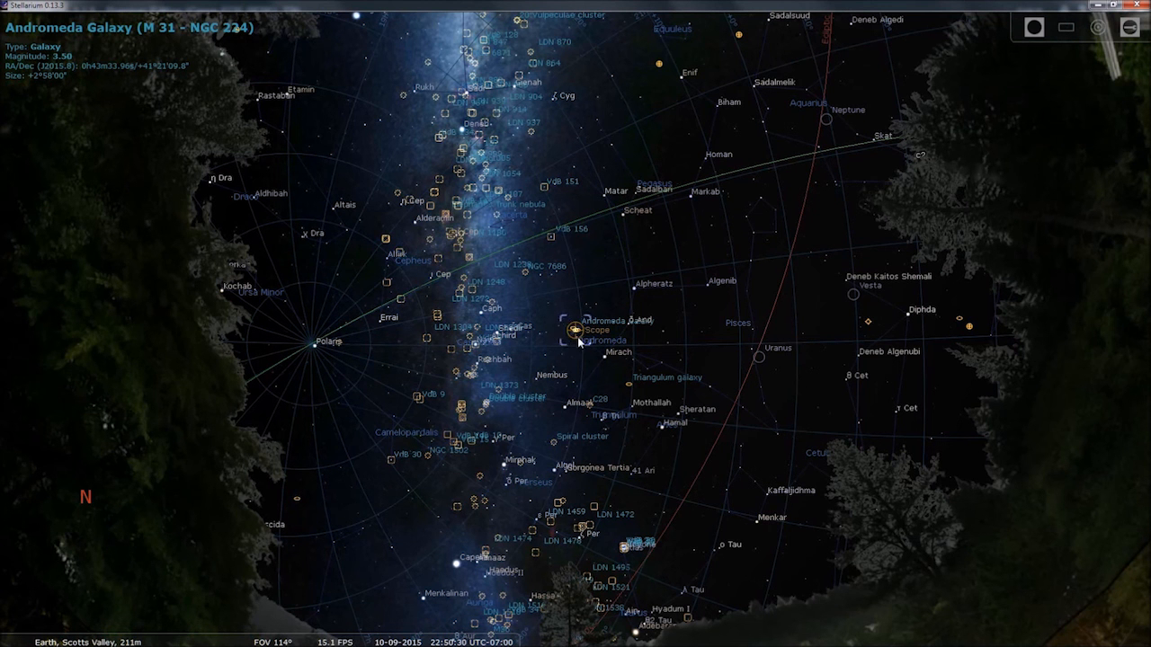
{"action": "mouse_move", "coordinate": [566, 278]}
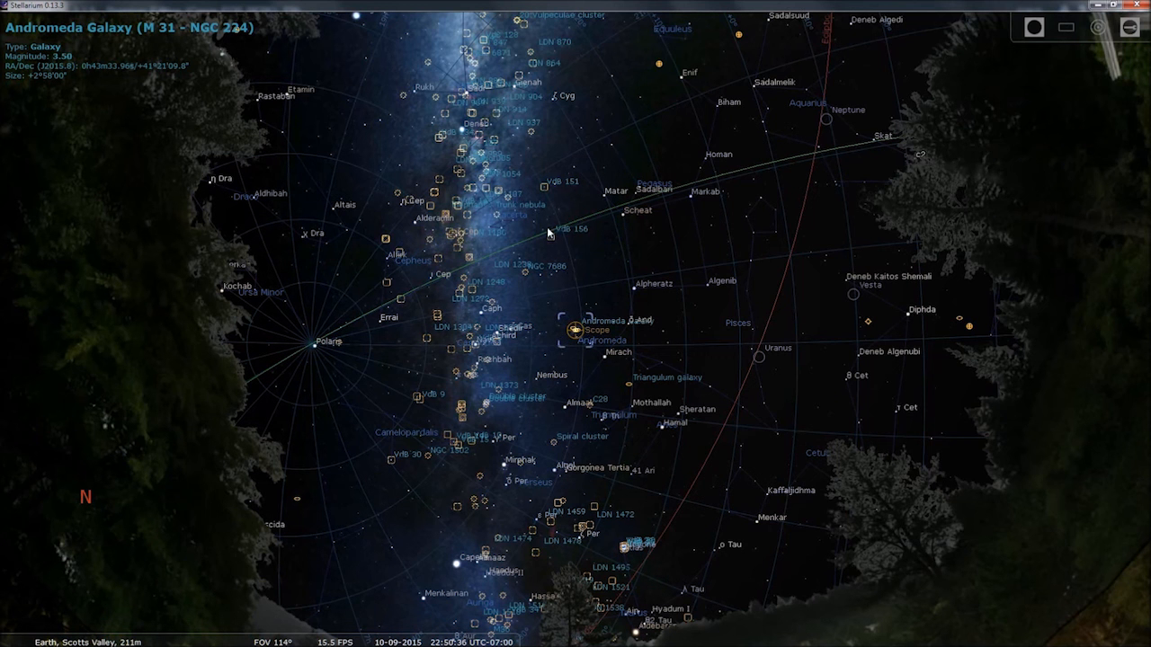
{"action": "mouse_move", "coordinate": [578, 242]}
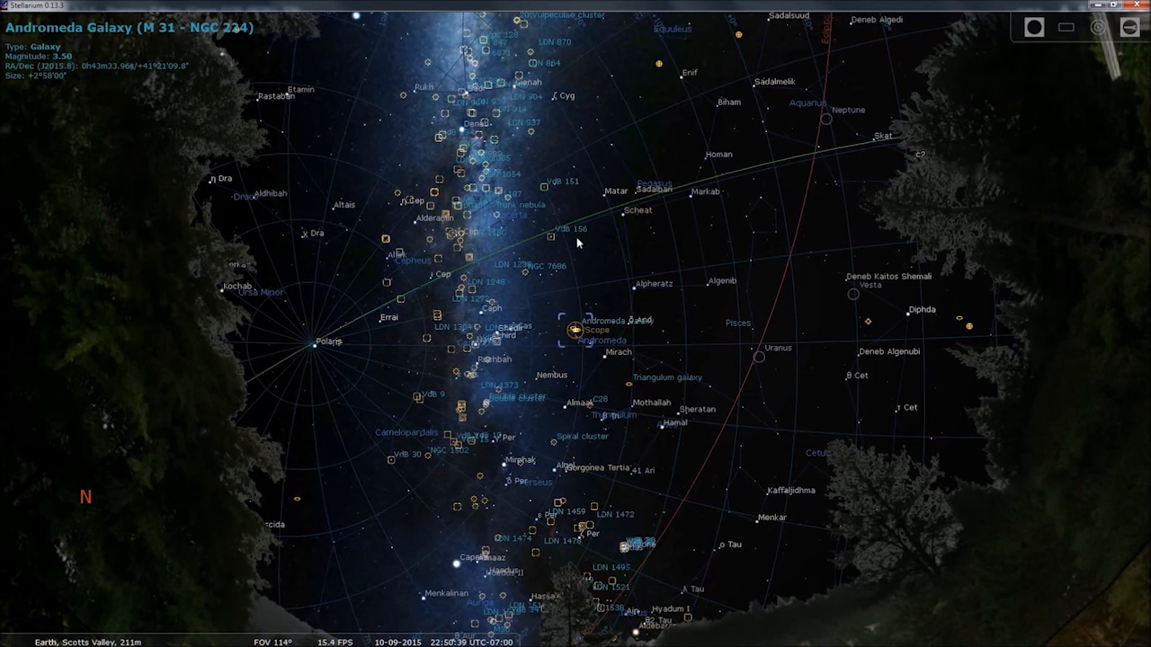
{"action": "mouse_move", "coordinate": [588, 297]}
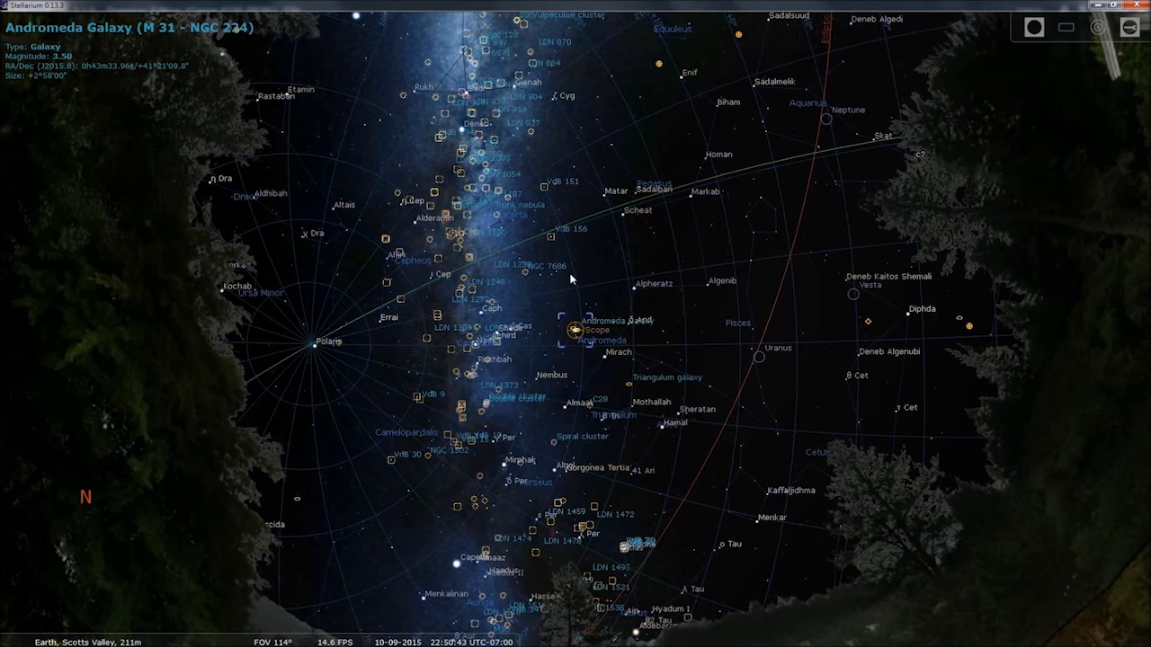
{"action": "mouse_move", "coordinate": [557, 243]}
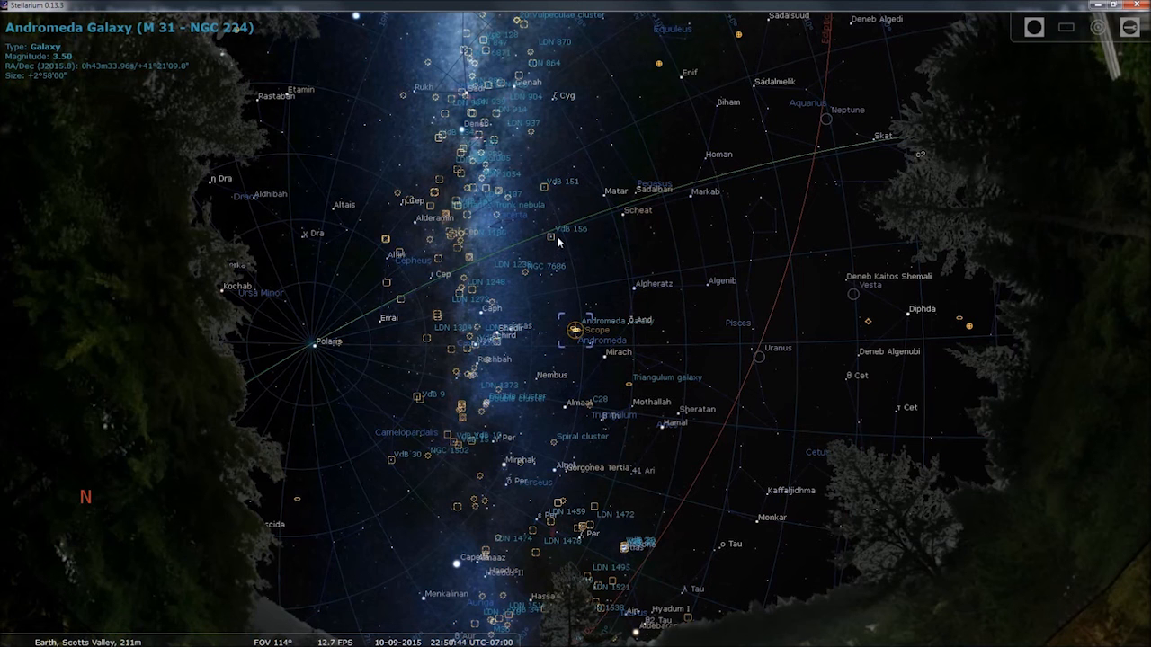
{"action": "mouse_move", "coordinate": [358, 481]}
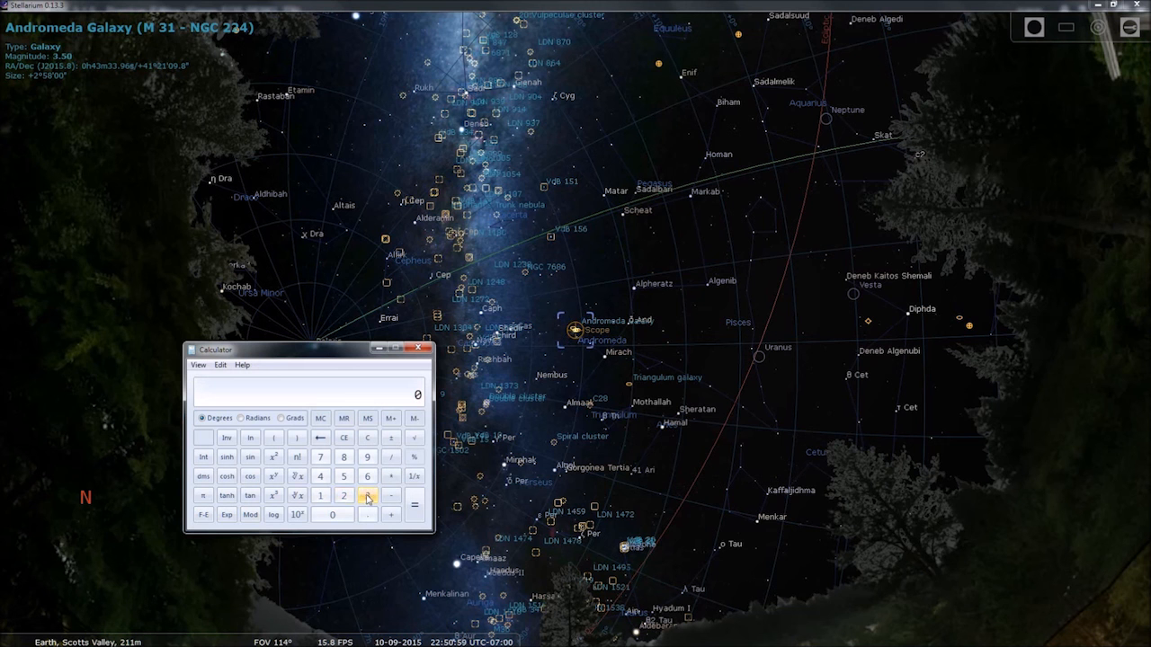
{"action": "mouse_move", "coordinate": [367, 495]}
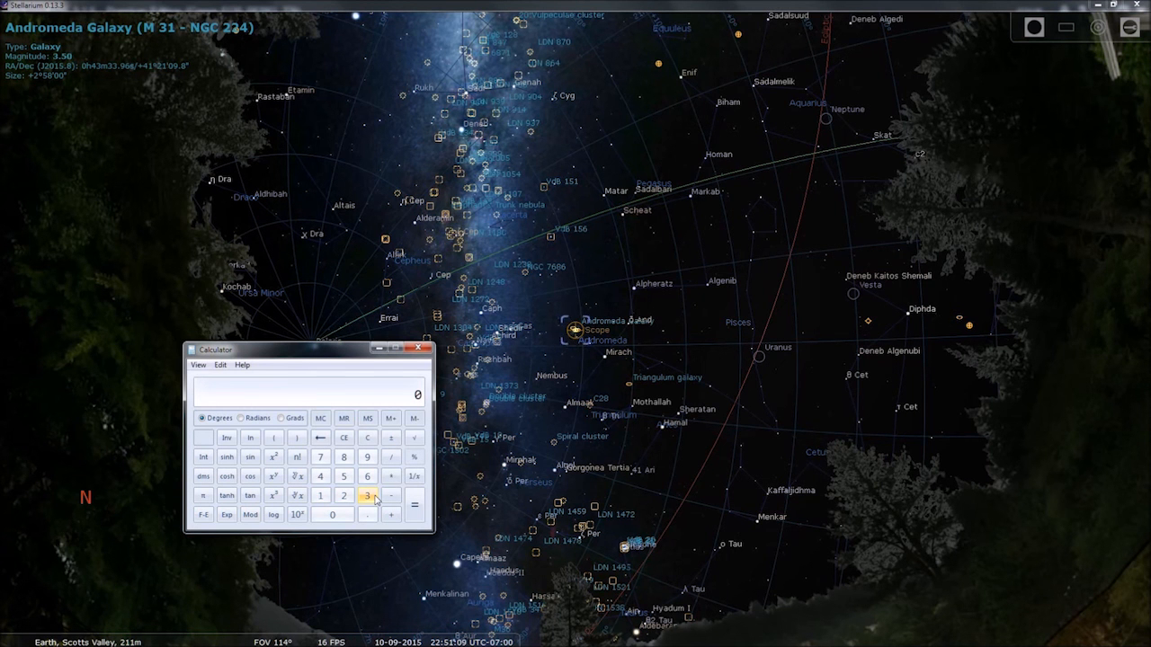
- Divide 60 by 5 in Calculator, getting 12
{"action": "left_click", "coordinate": [367, 476]}
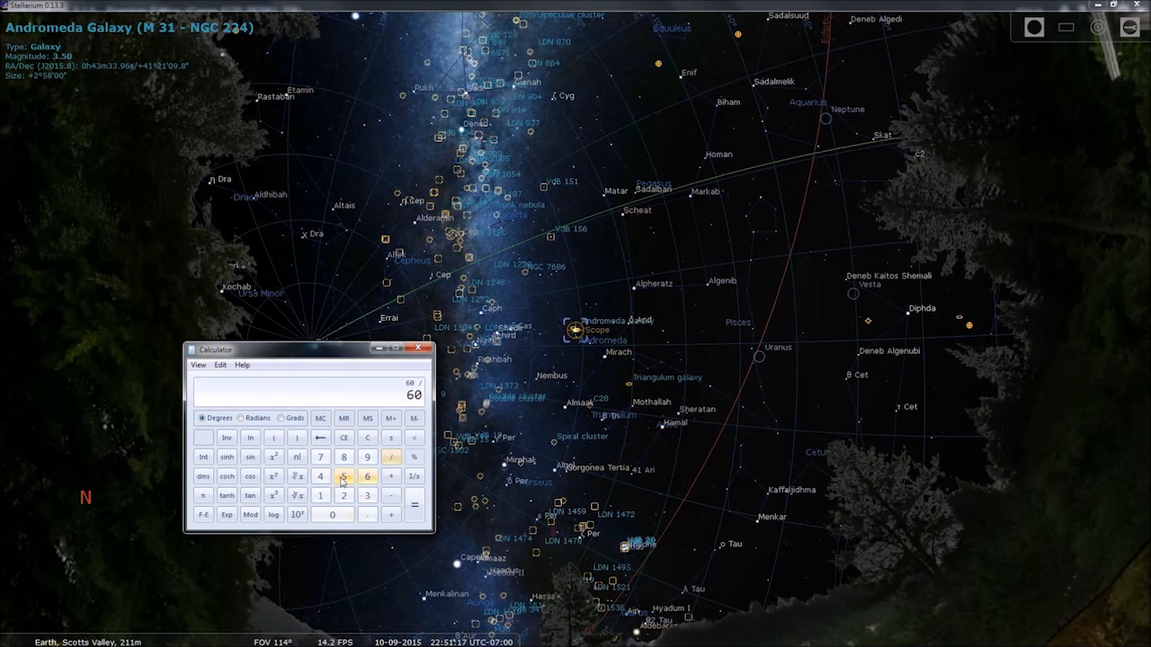
{"action": "left_click", "coordinate": [414, 503]}
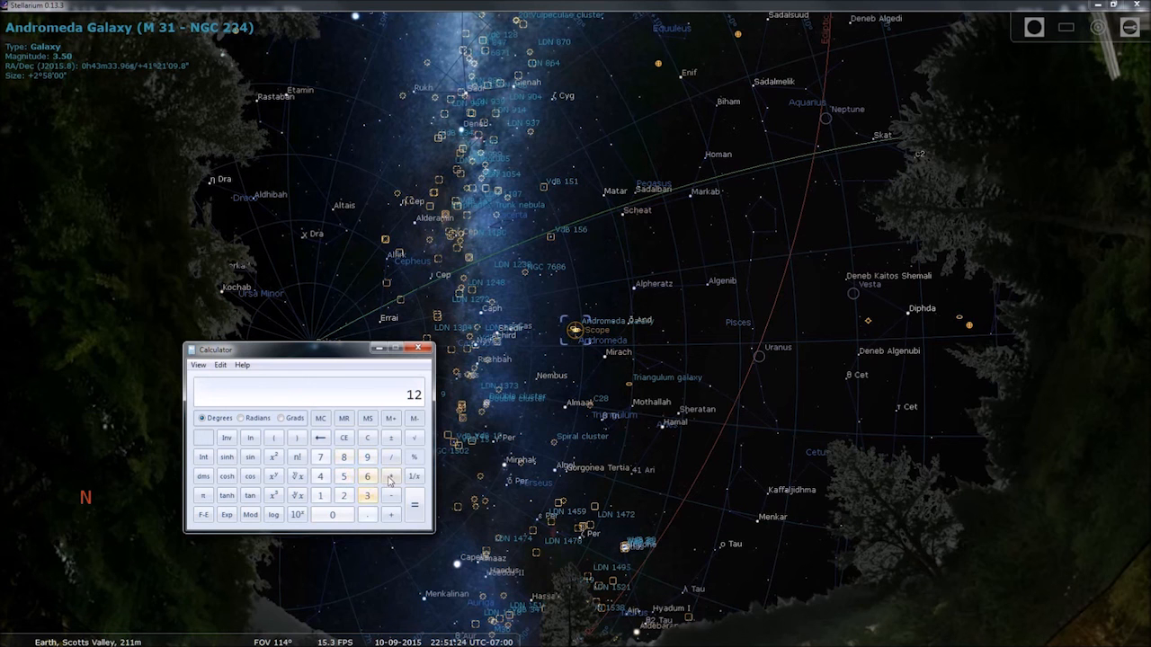
{"action": "left_click", "coordinate": [367, 438]}
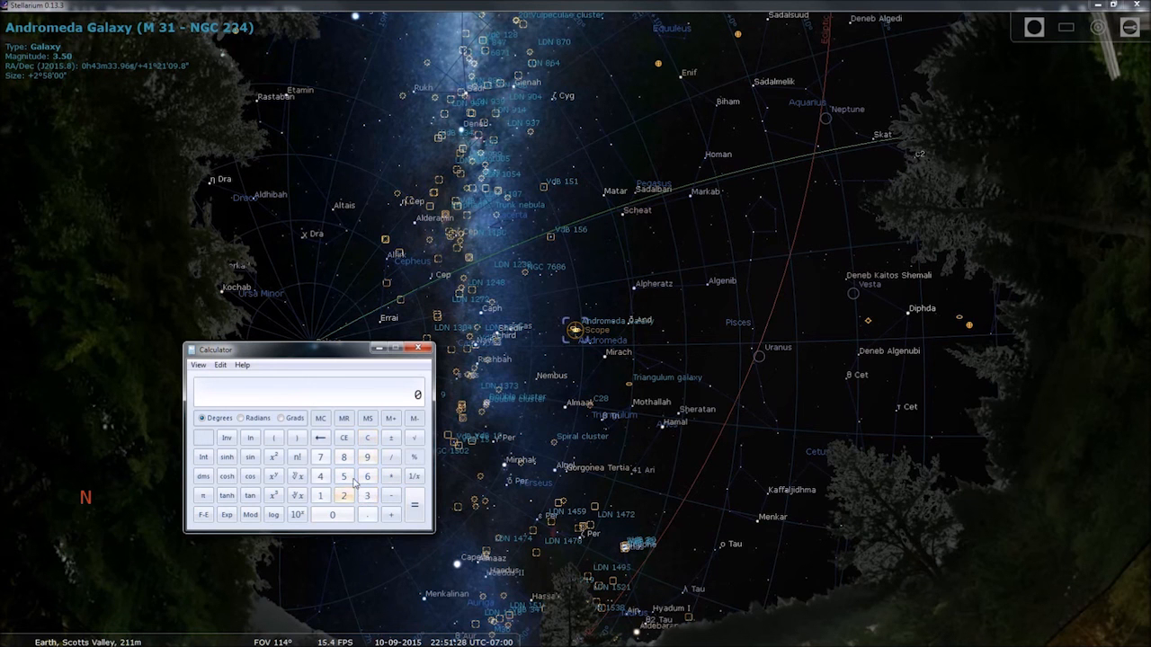
{"action": "mouse_move", "coordinate": [367, 476]}
{"action": "type", "text": "60"}
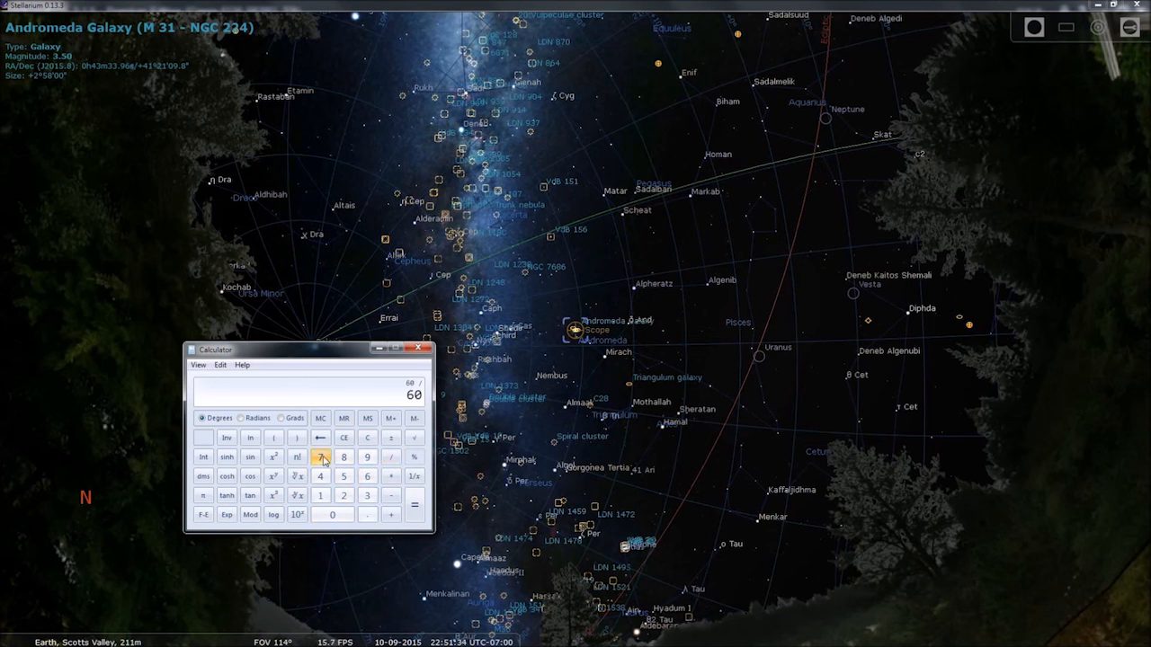
- Divide 60 by 7 in Calculator, getting 8.571
{"action": "left_click", "coordinate": [415, 505]}
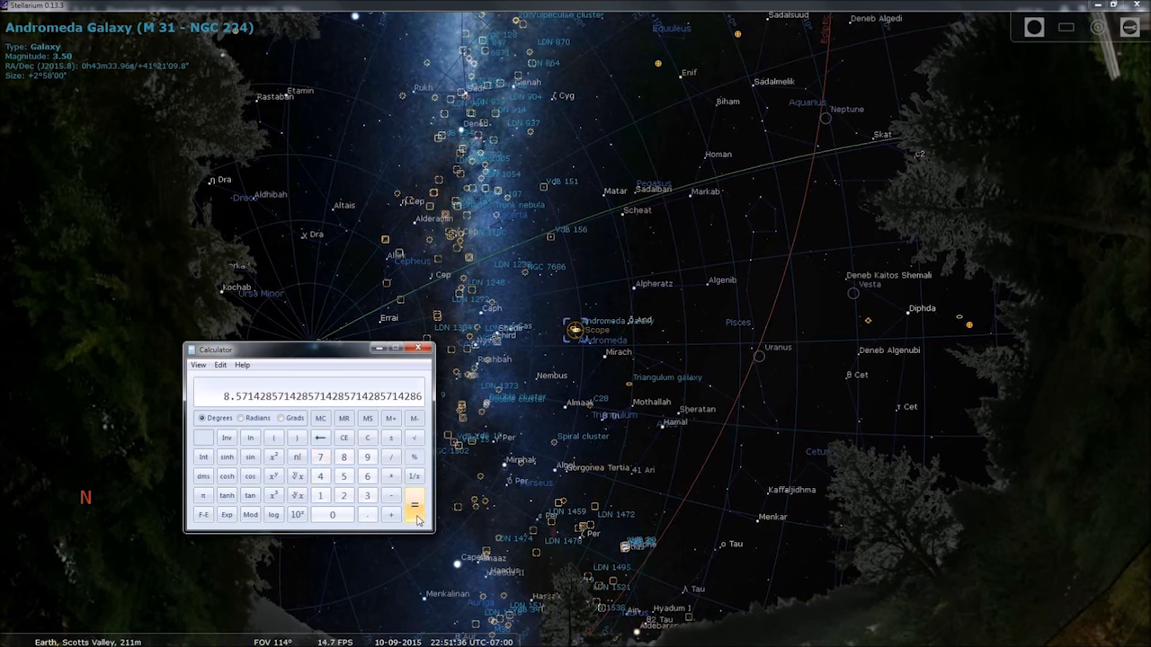
{"action": "left_click", "coordinate": [366, 437]}
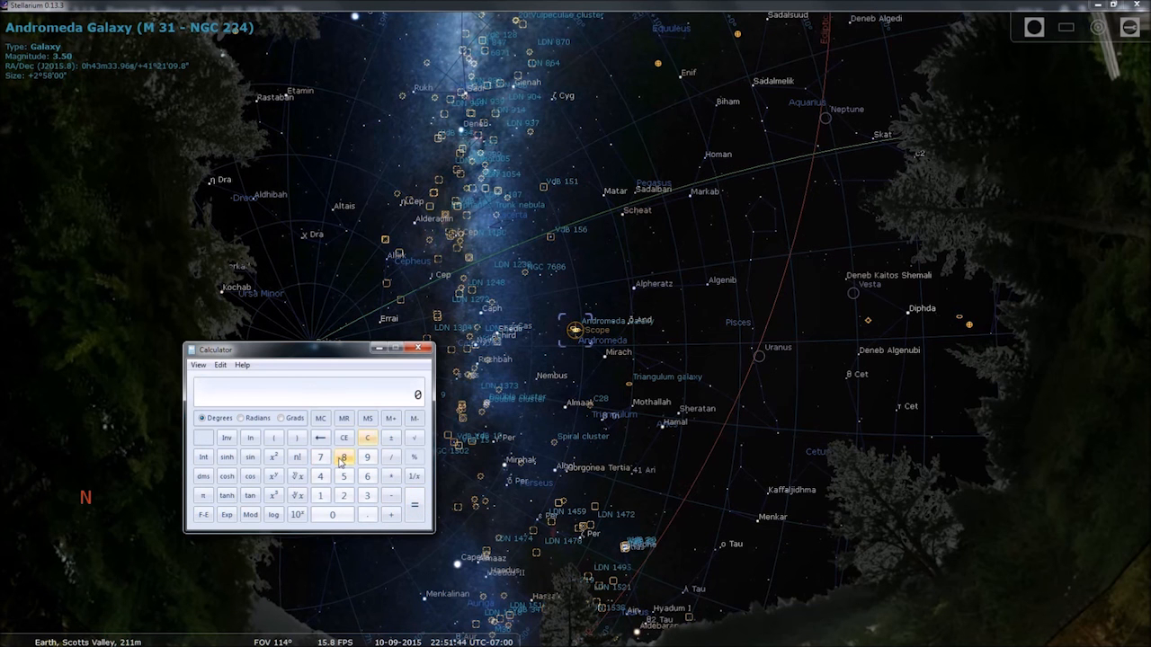
{"action": "left_click", "coordinate": [344, 457]}
{"action": "type", "text": "1."}
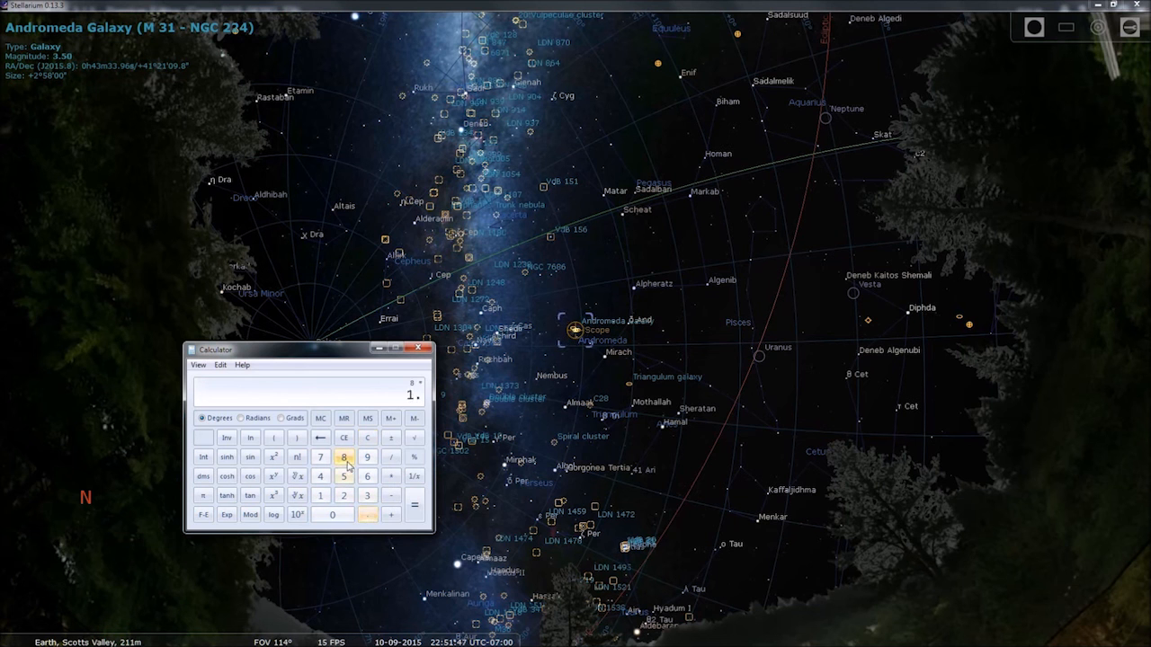
{"action": "left_click", "coordinate": [414, 503]}
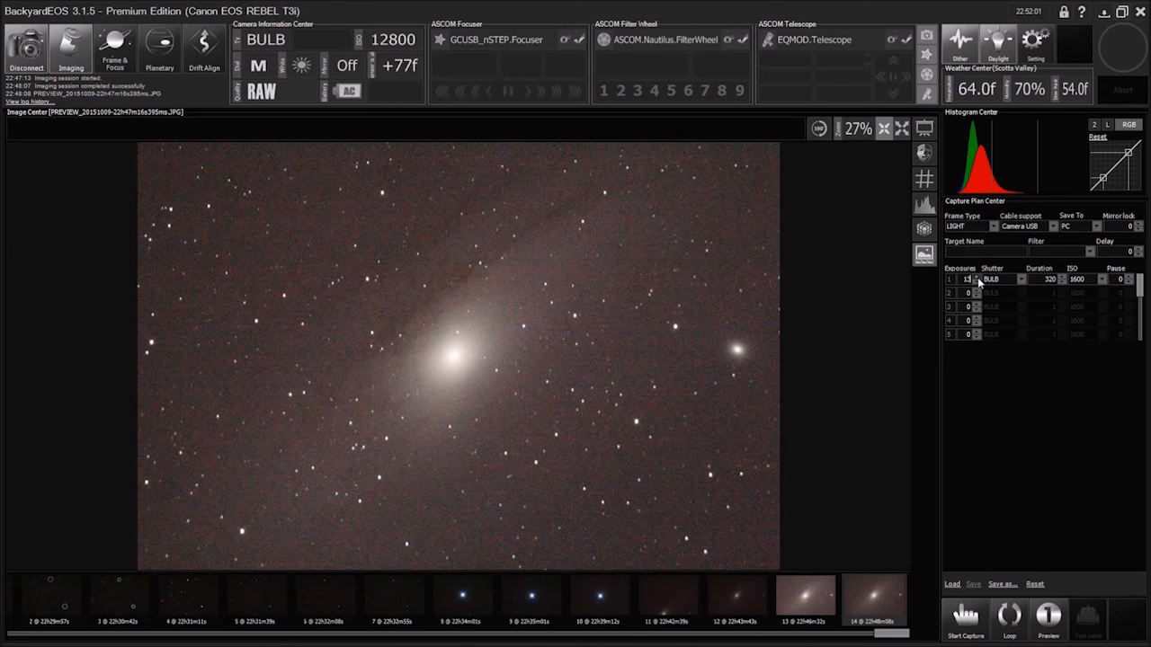
- Set row 1 to 14 exposures with a 5-second mirror lock
{"action": "left_click", "coordinate": [976, 276]}
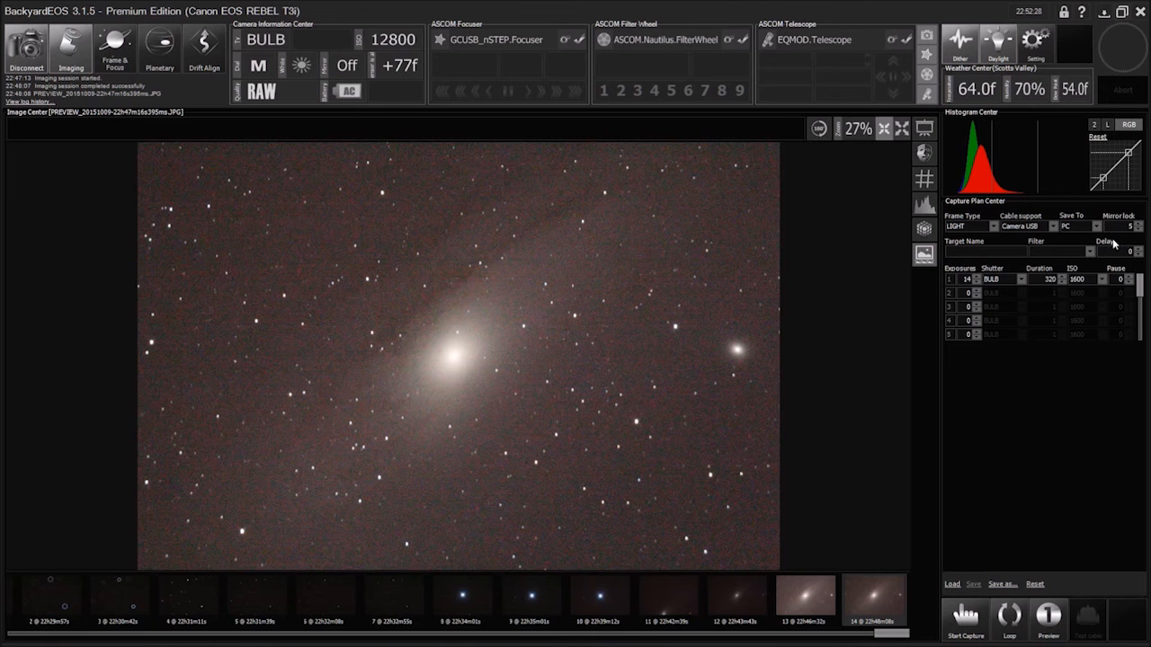
{"action": "mouse_move", "coordinate": [1113, 260]}
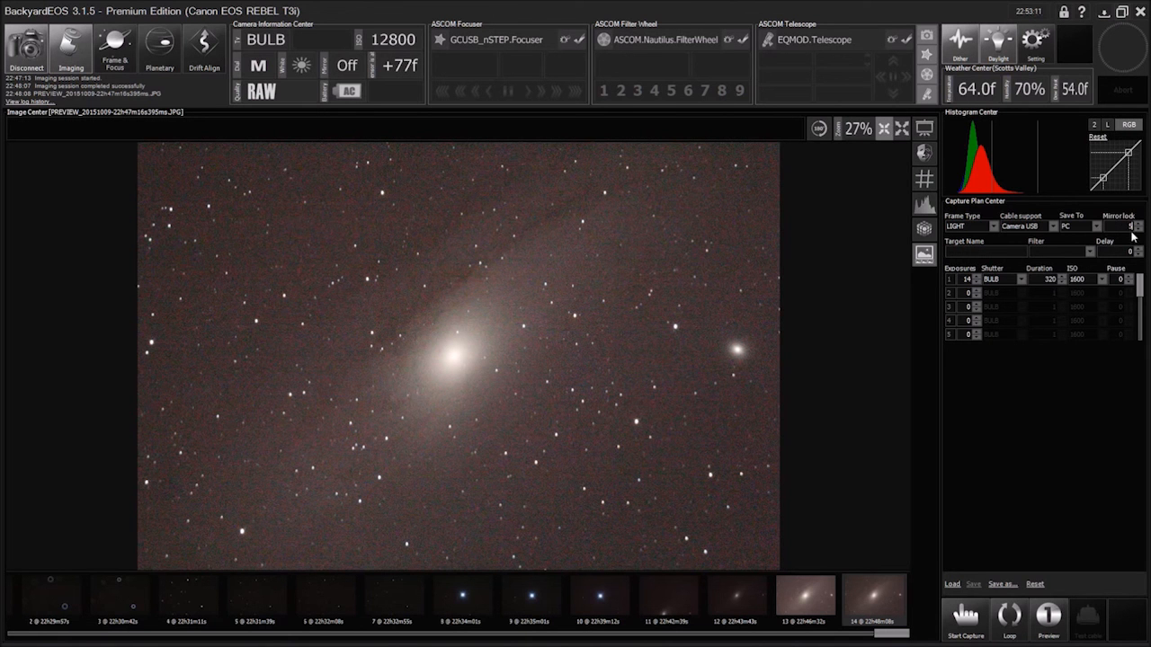
{"action": "mouse_move", "coordinate": [1053, 221]}
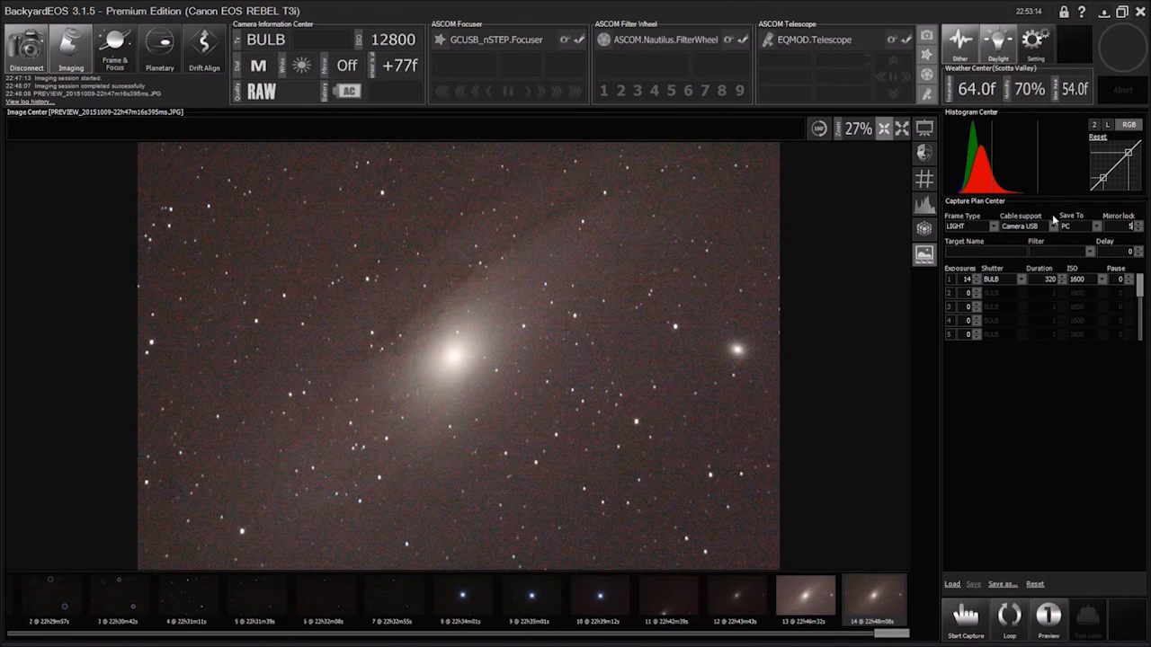
{"action": "mouse_move", "coordinate": [1087, 265]}
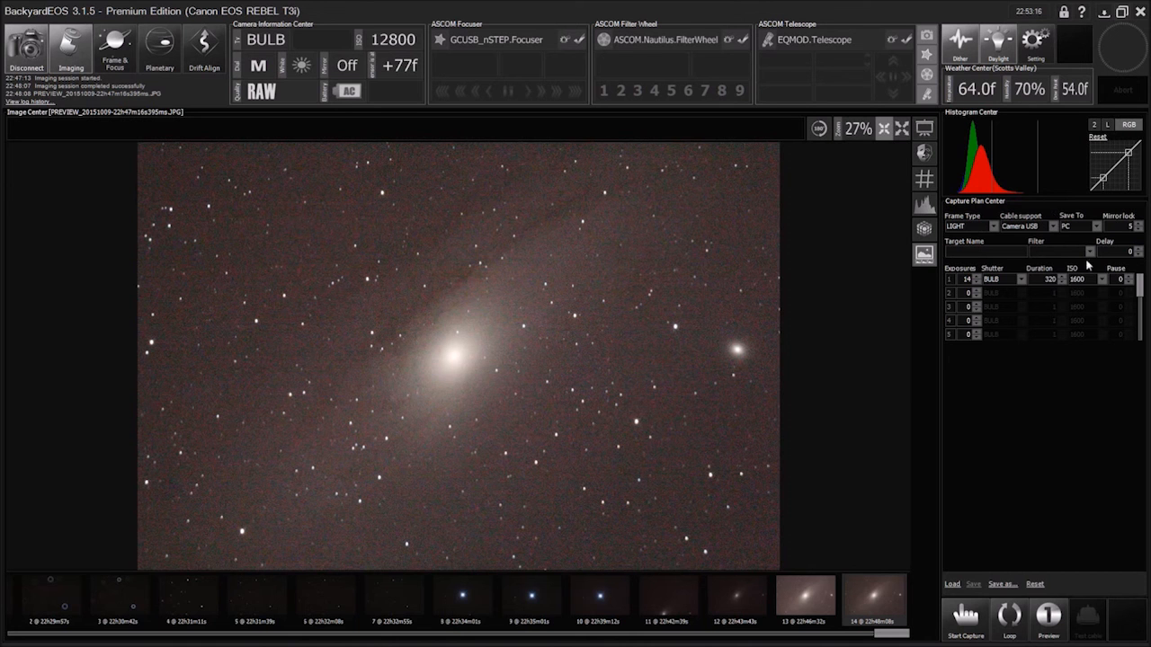
{"action": "mouse_move", "coordinate": [1050, 264]}
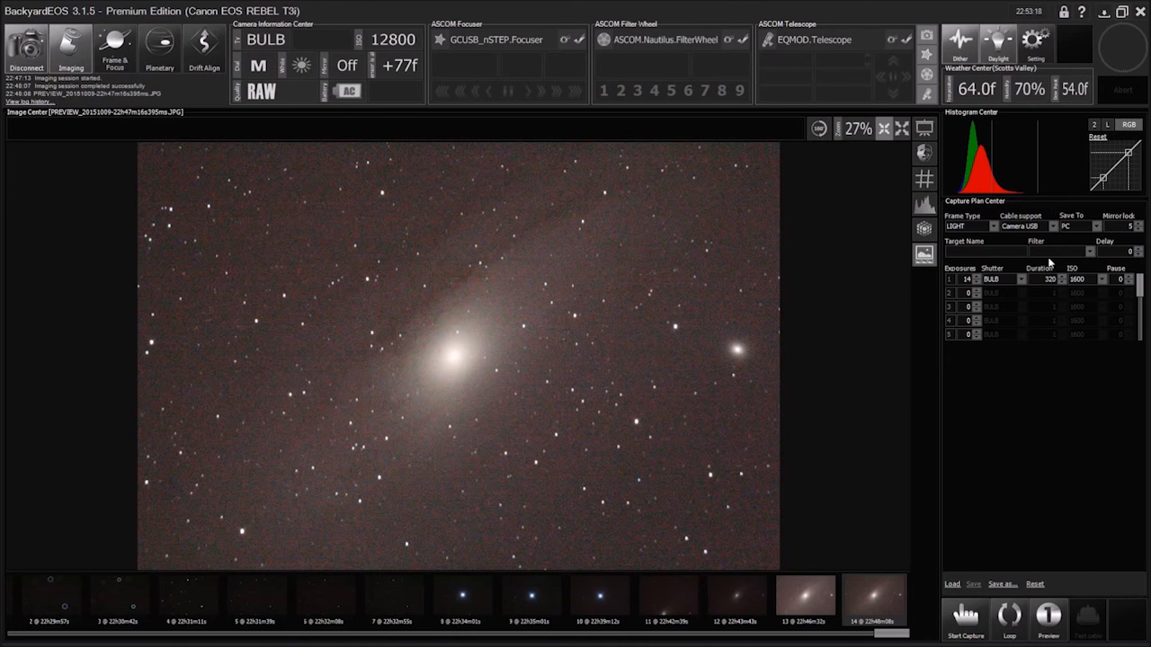
- Enter M31 in the capture plan's Target Name field
{"action": "left_click", "coordinate": [985, 251]}
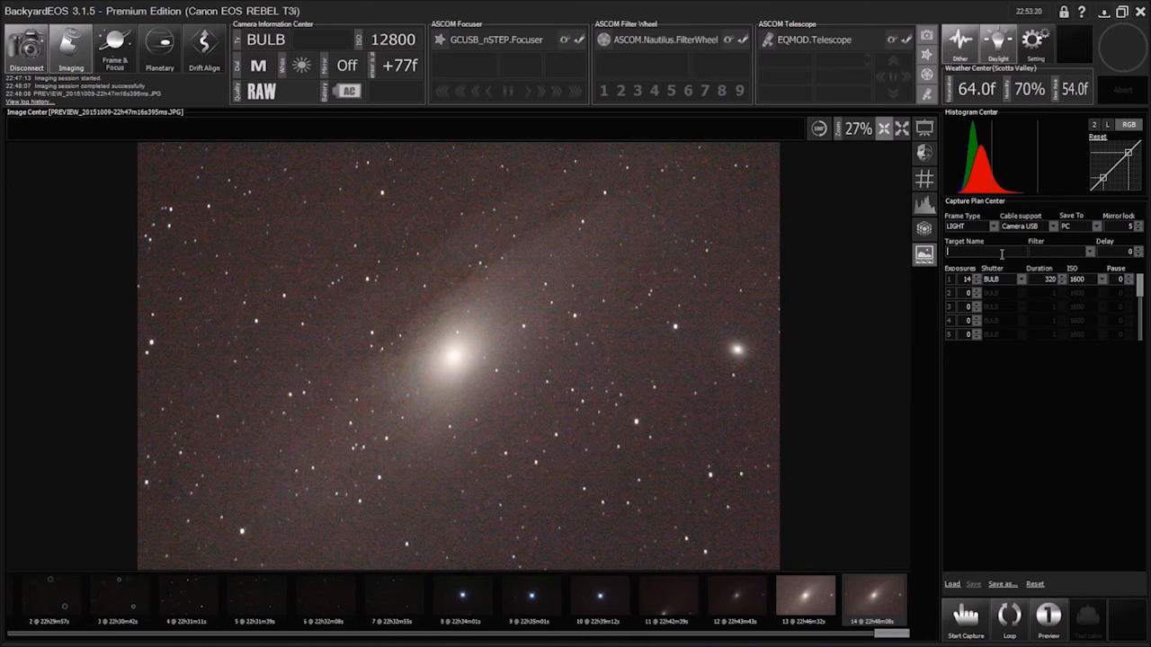
{"action": "type", "text": "M31"}
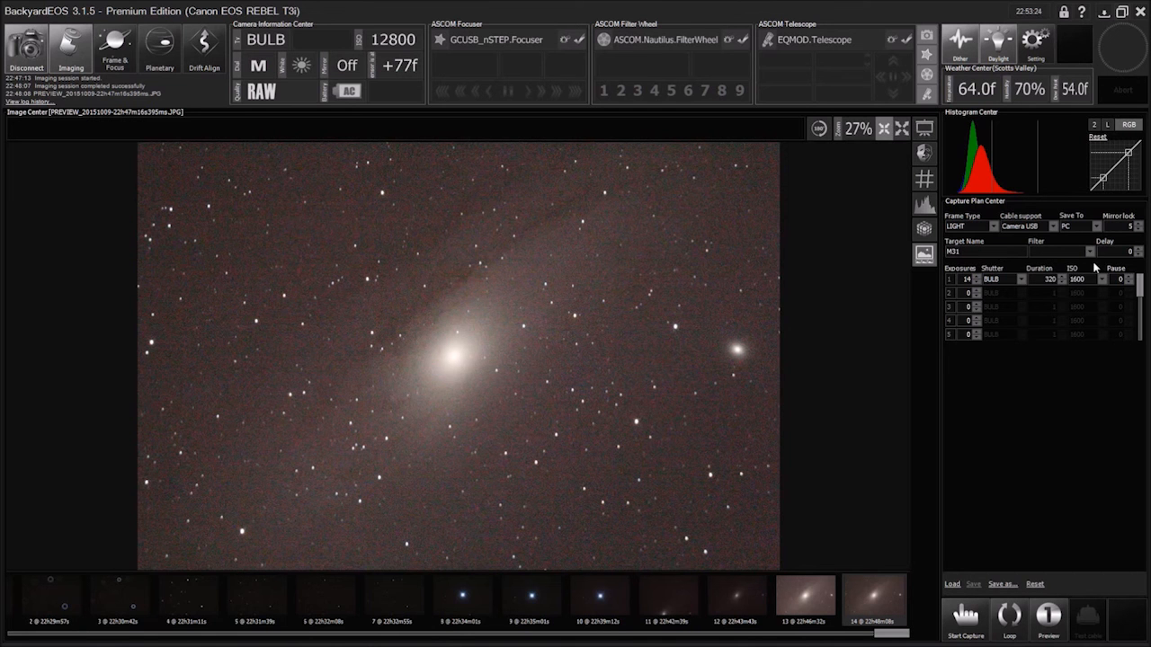
{"action": "mouse_move", "coordinate": [979, 280]}
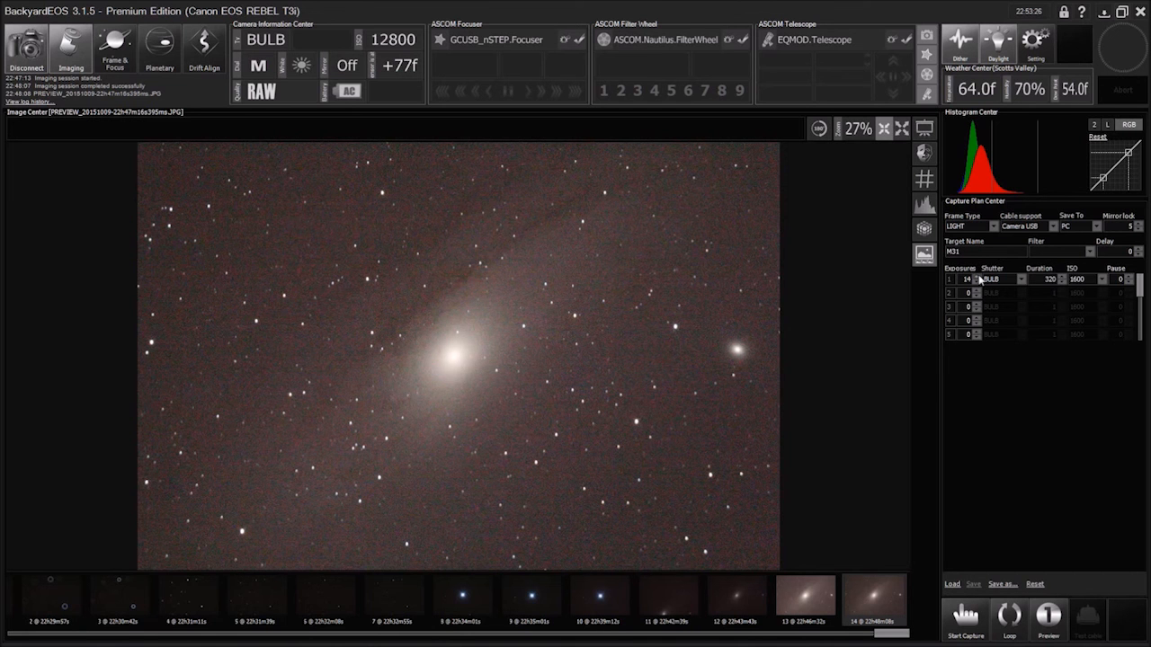